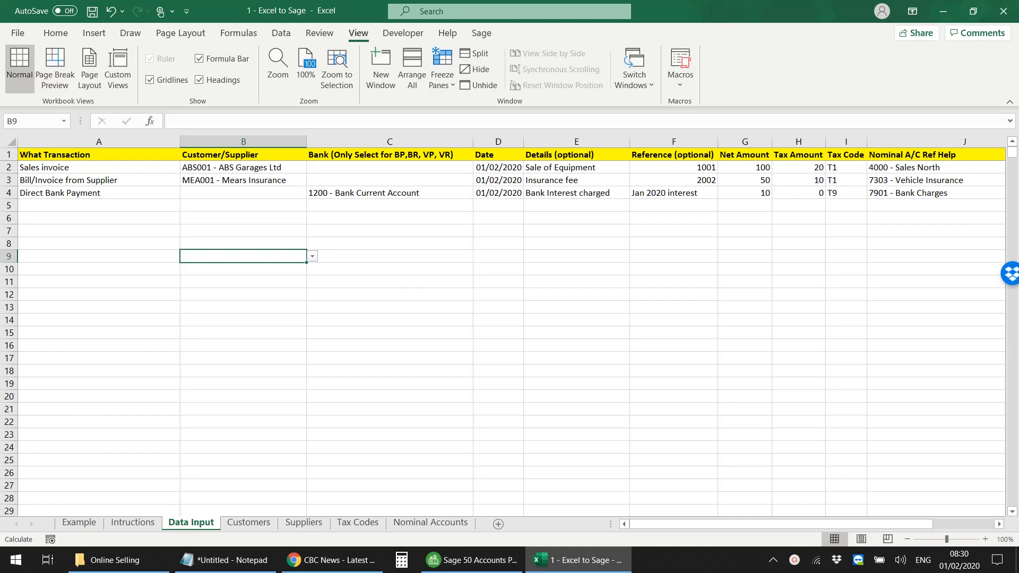
Step: Set row 5's transaction type to Sales invoice on the Data Input sheet
click(98, 205)
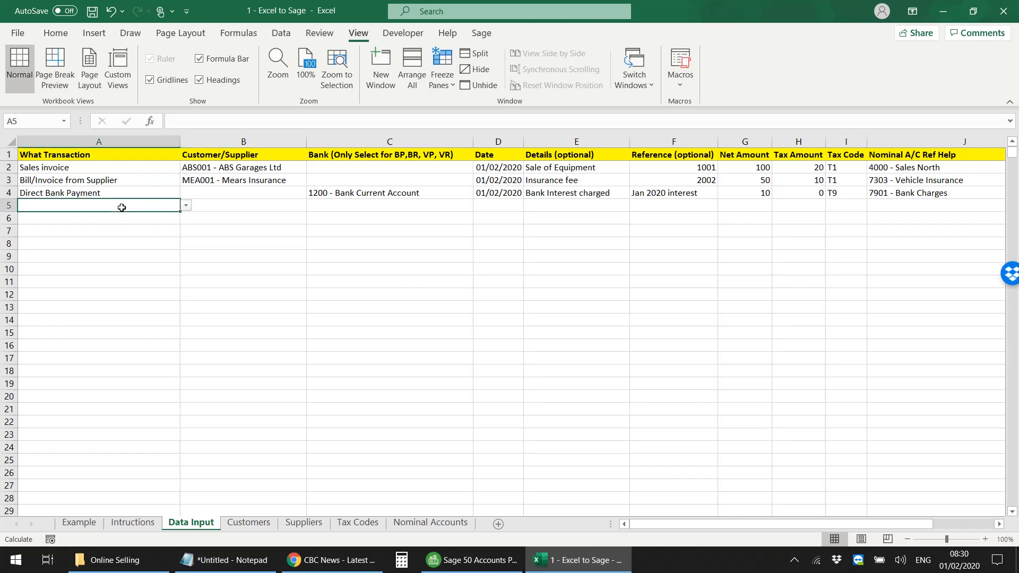
mouse_move(192, 208)
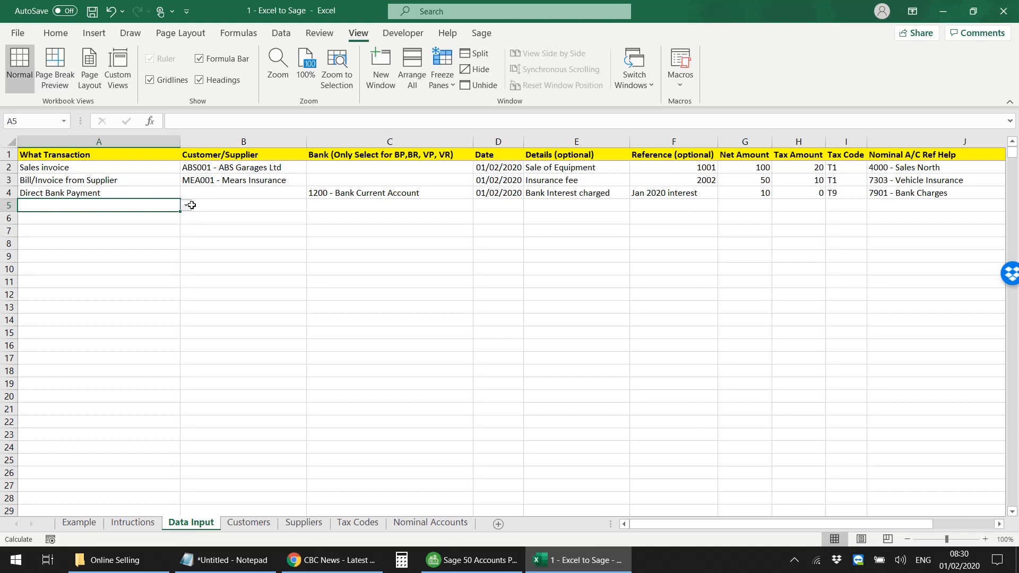
click(185, 206)
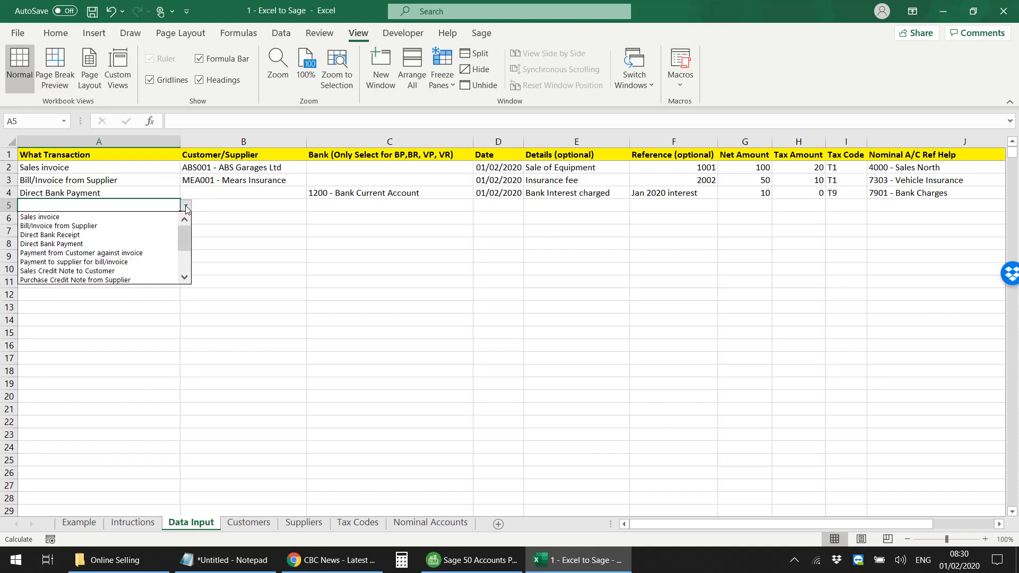
click(38, 217)
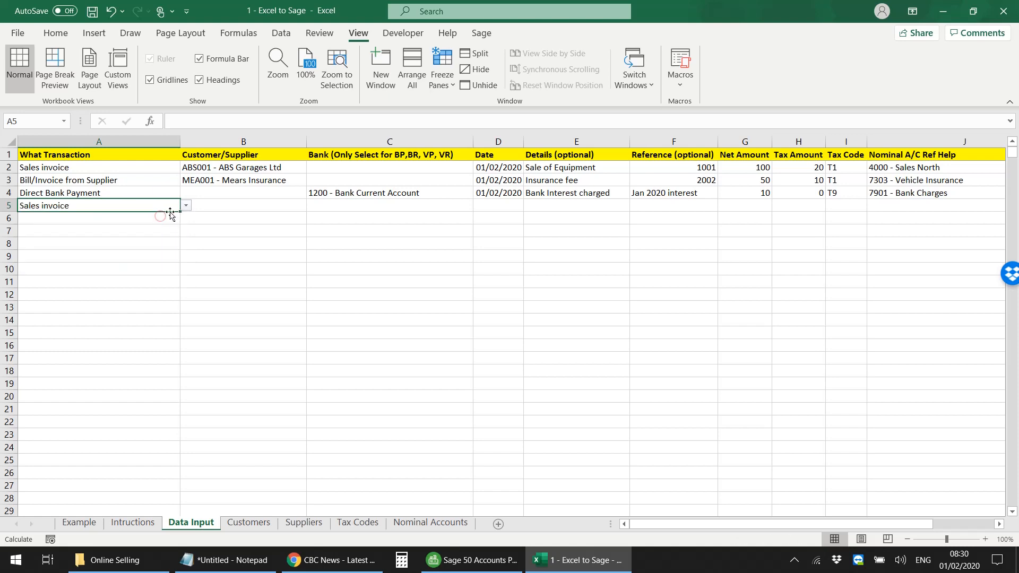
click(243, 205)
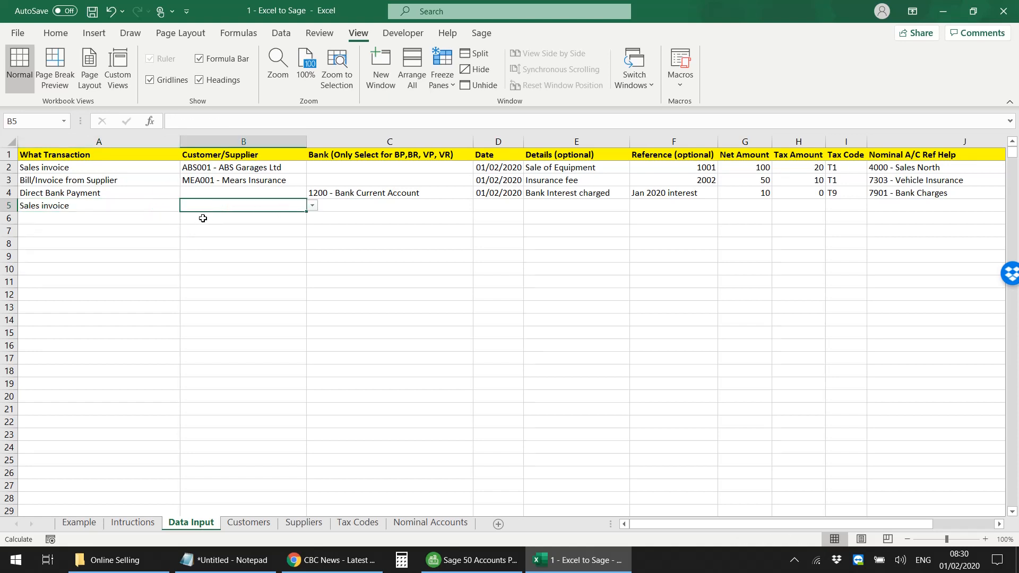
mouse_move(245, 207)
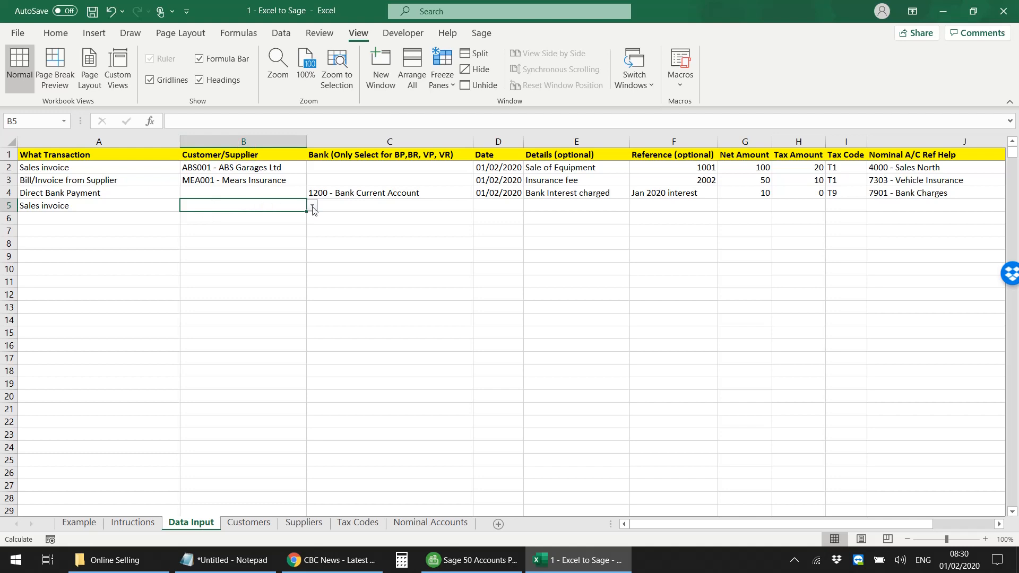
click(312, 205)
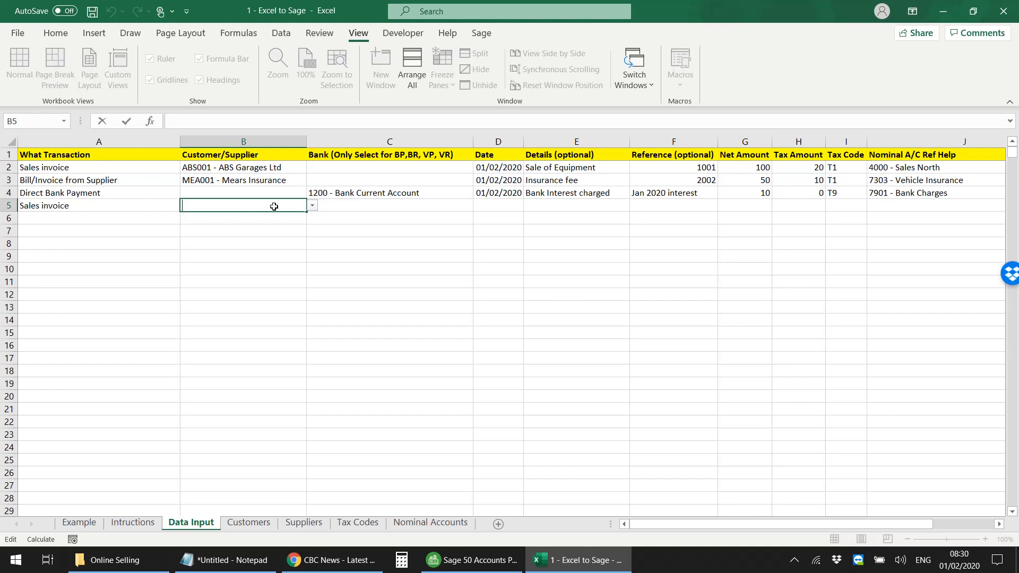
Step: Choose ABS001 - ABS Garages Ltd as row 5's customer
text(Des)
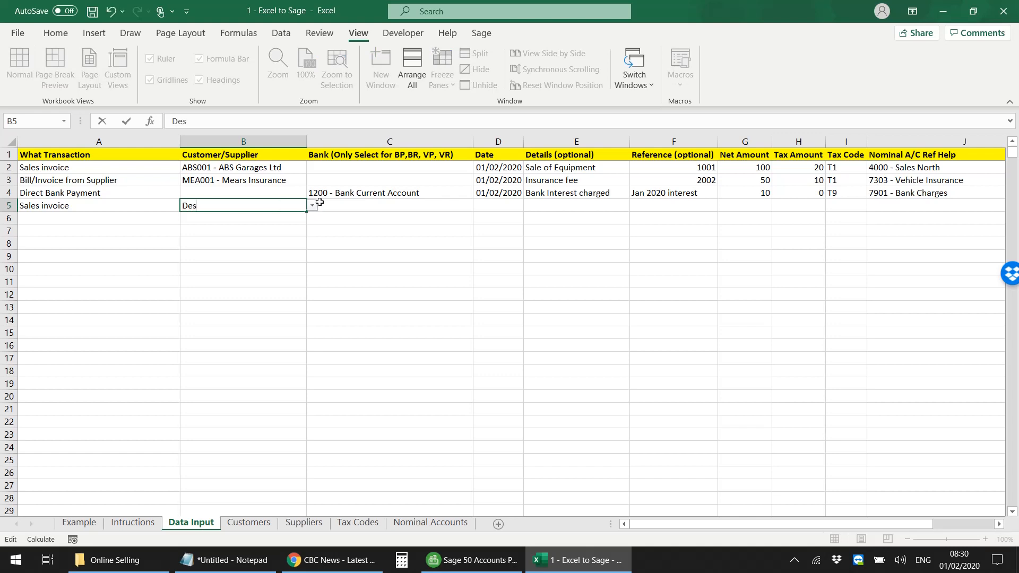
click(311, 206)
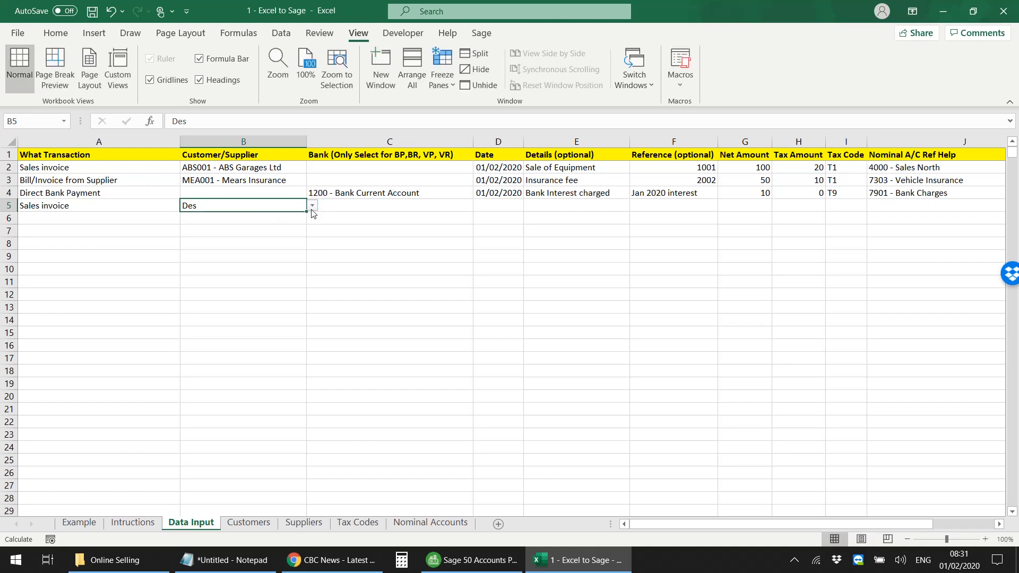
mouse_move(264, 208)
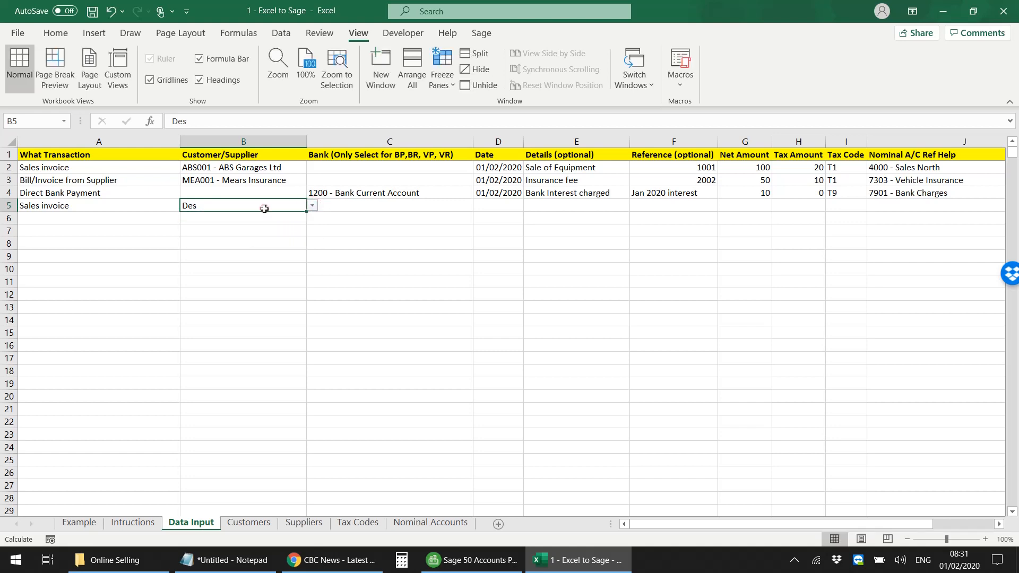
key(Delete)
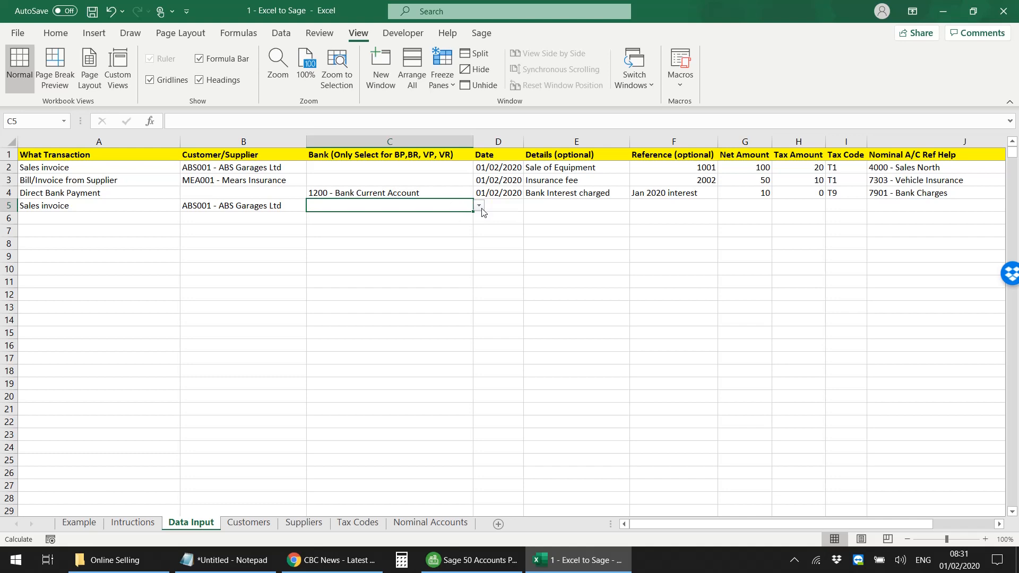
Step: Enter 01/02/2020, 'Sale of Equipment', reference 1002, net 500, tax 100 and code T1
text(01/02/2020)
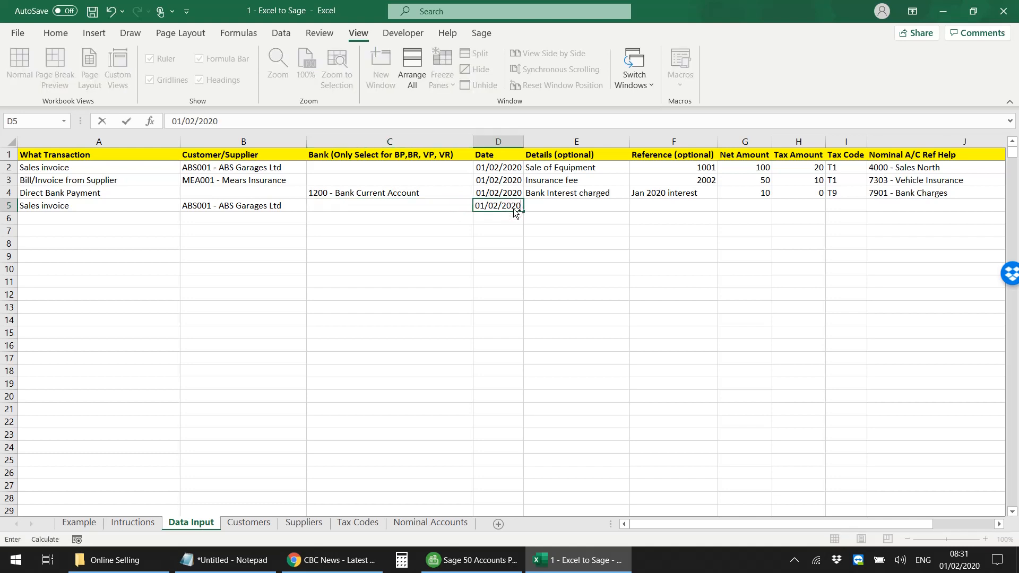
text(Sale of Equipment)
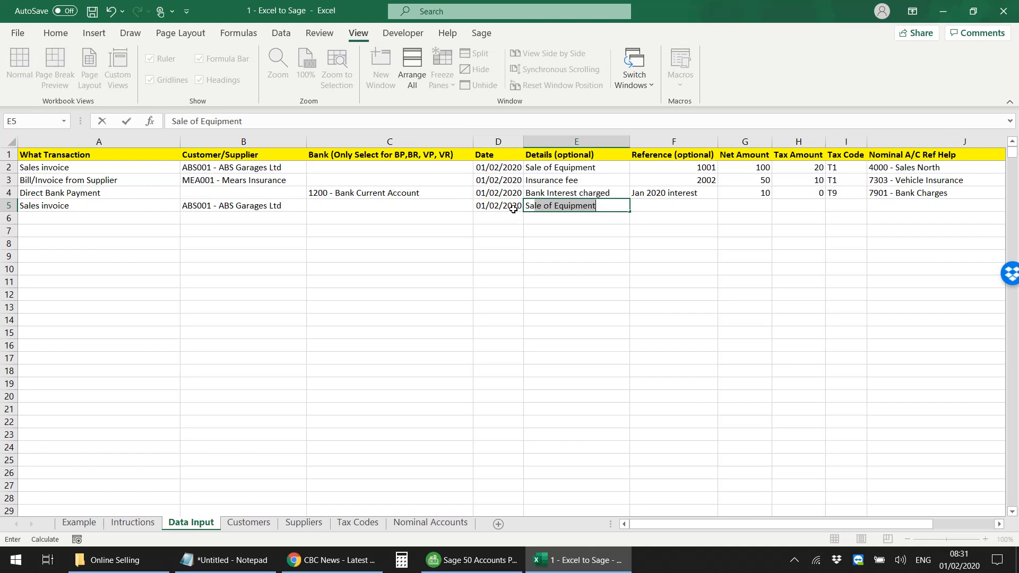
key(tab)
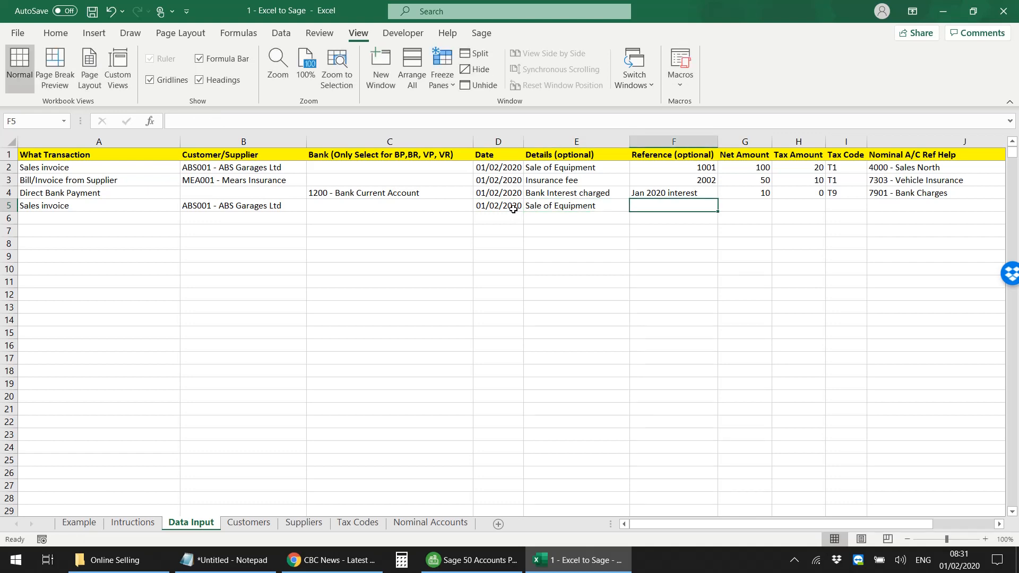
text(1002)
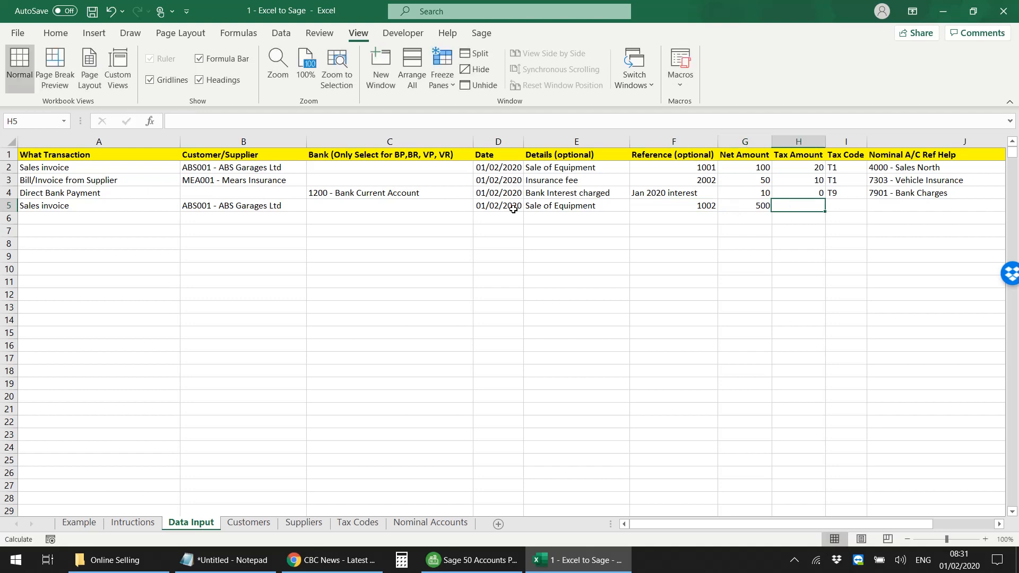
text(100)
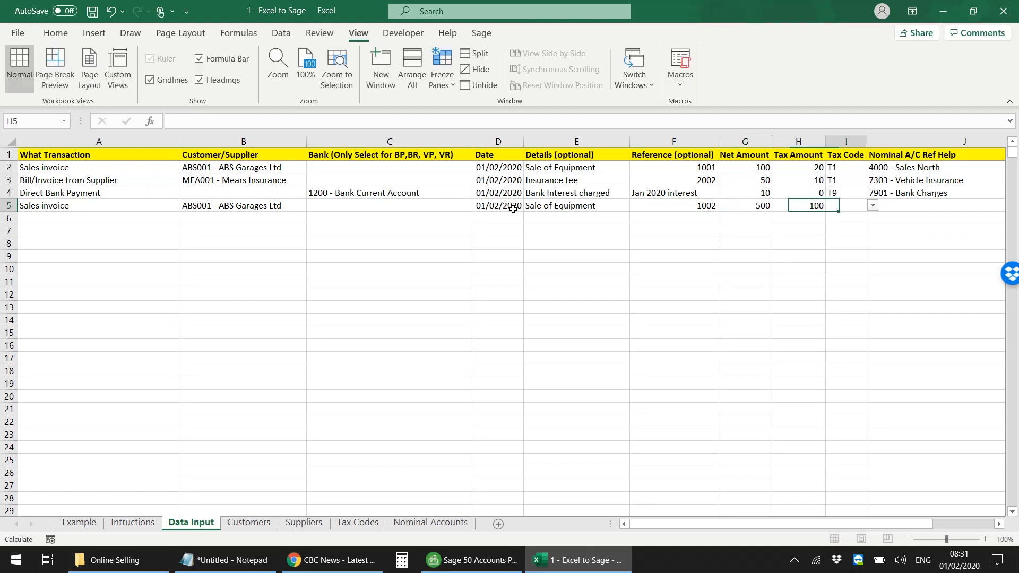
text(T1)
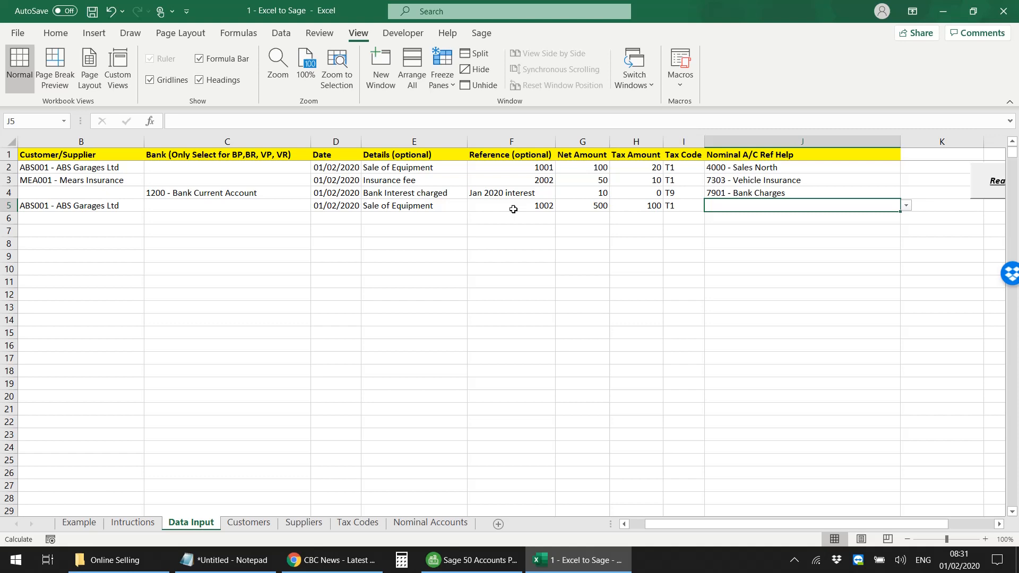
Step: Pick 4001 - Sales South as row 5's nominal account
text(sale)
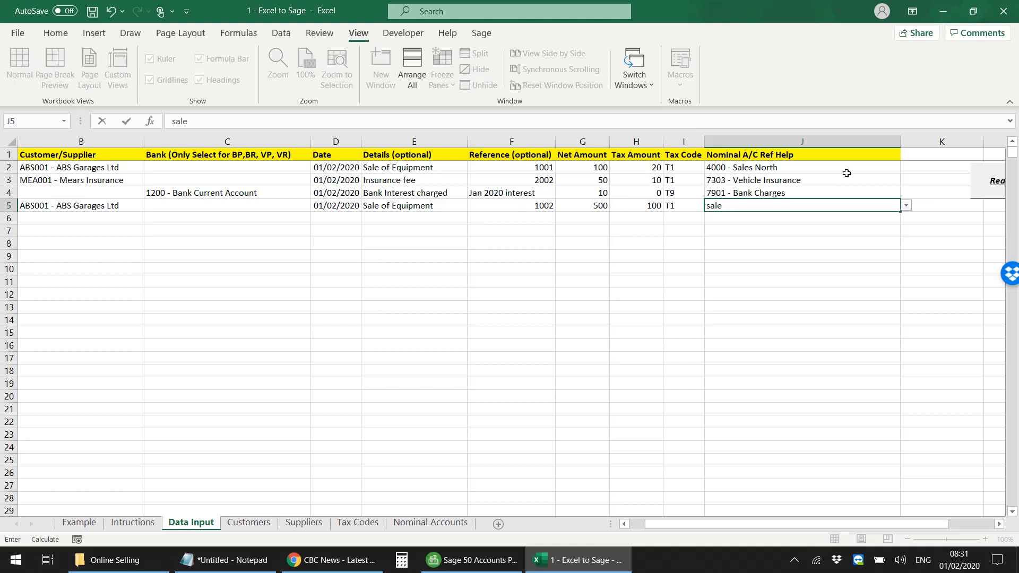
click(904, 206)
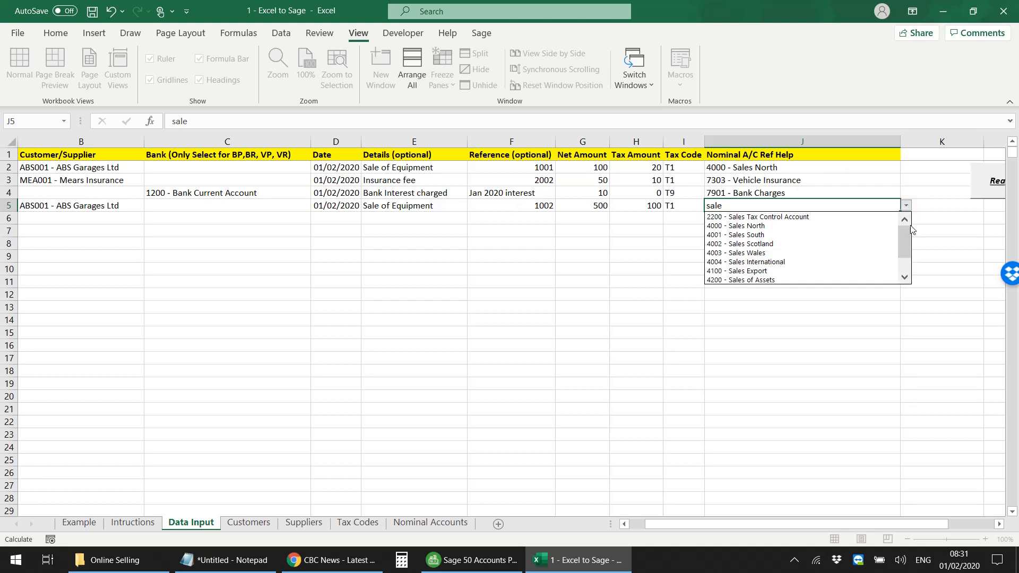
scroll(down, 3)
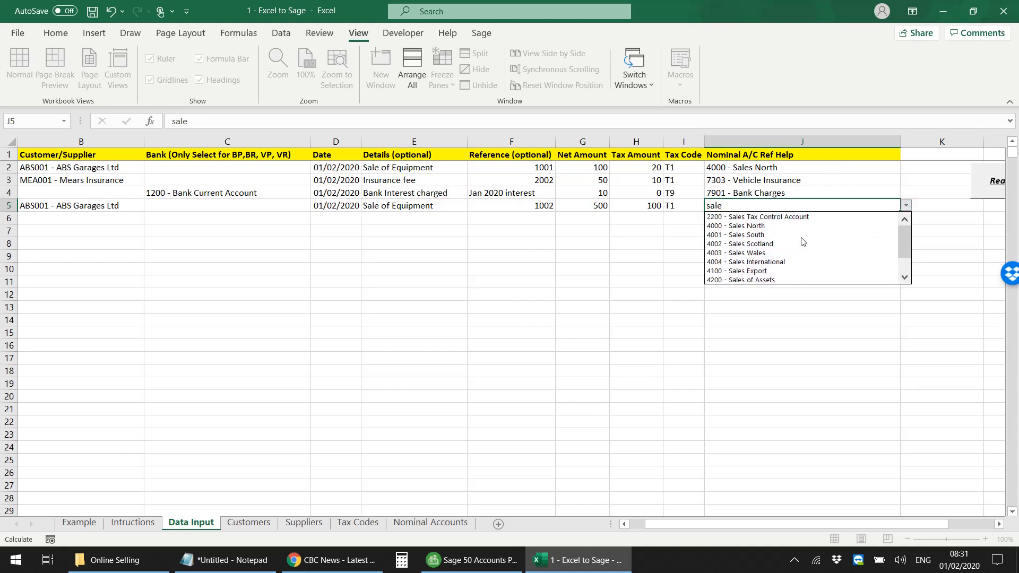
click(736, 235)
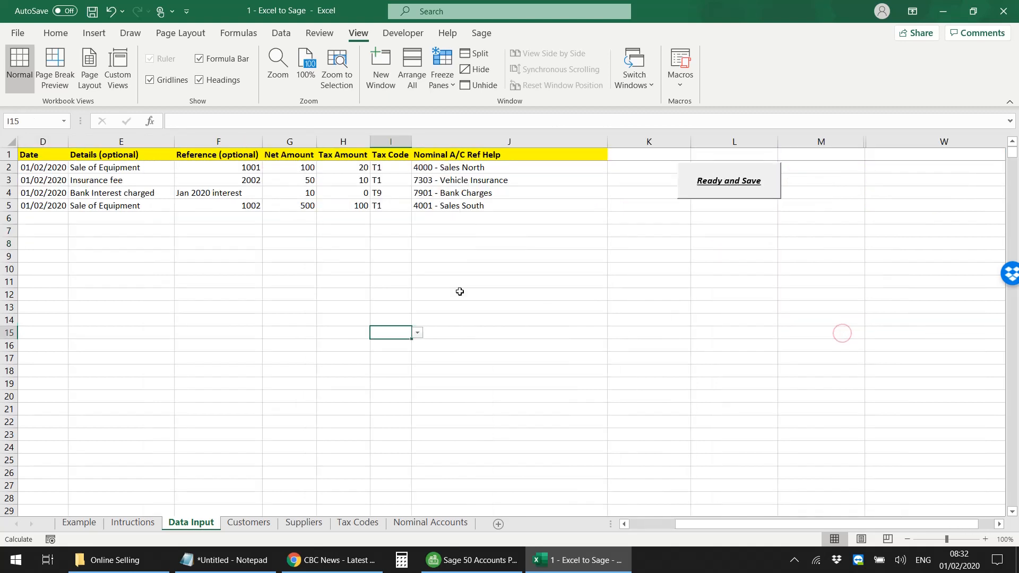
Step: Start row 6 as a Direct Bank Payment and choose bank account 1200
scroll(left, 3)
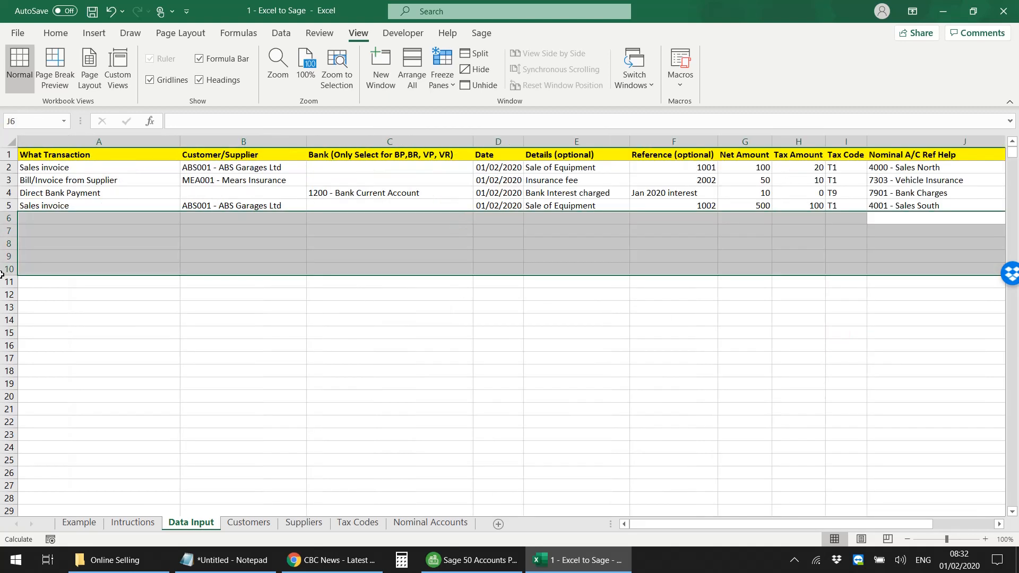
click(99, 218)
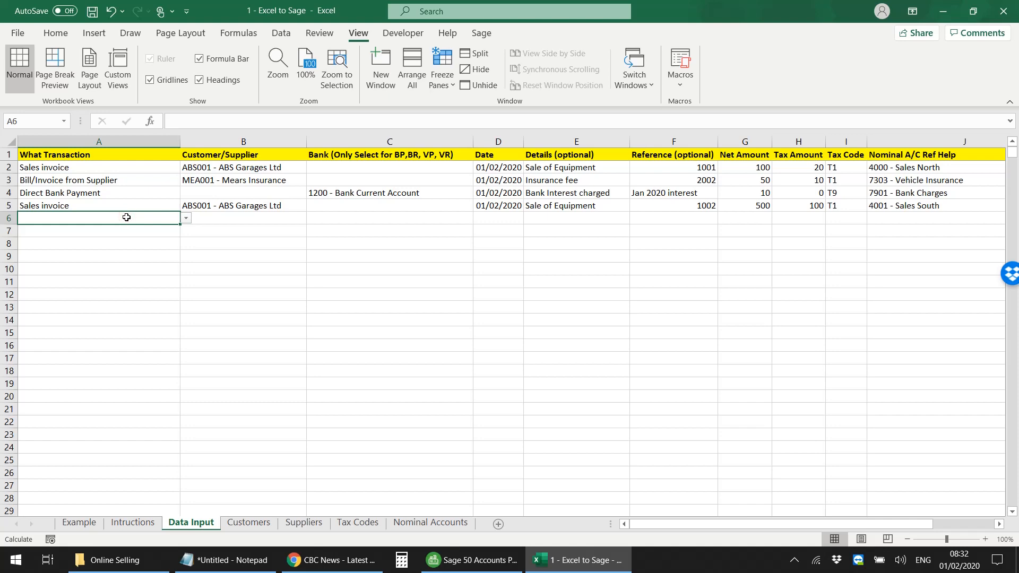
click(185, 218)
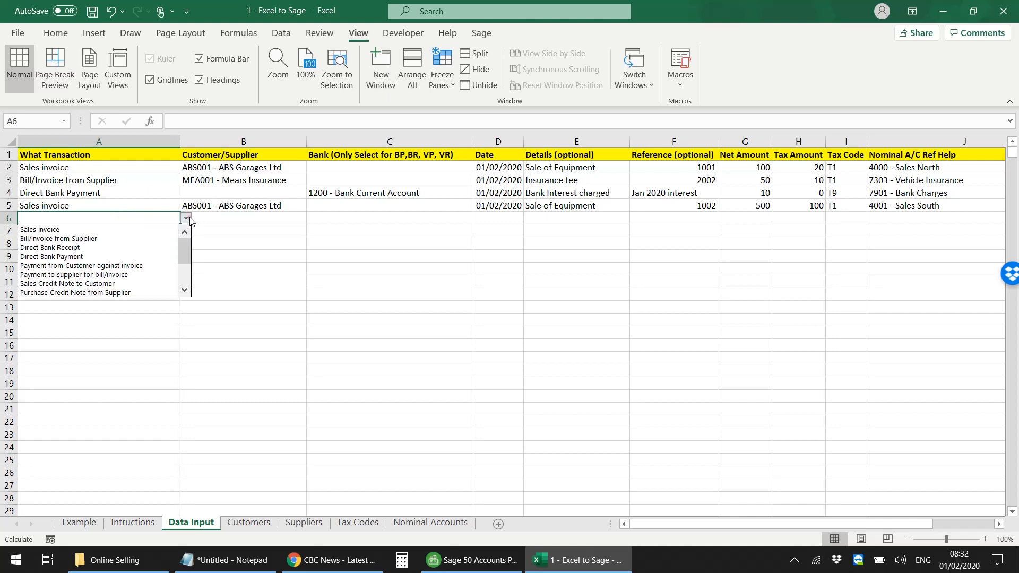
mouse_move(98, 255)
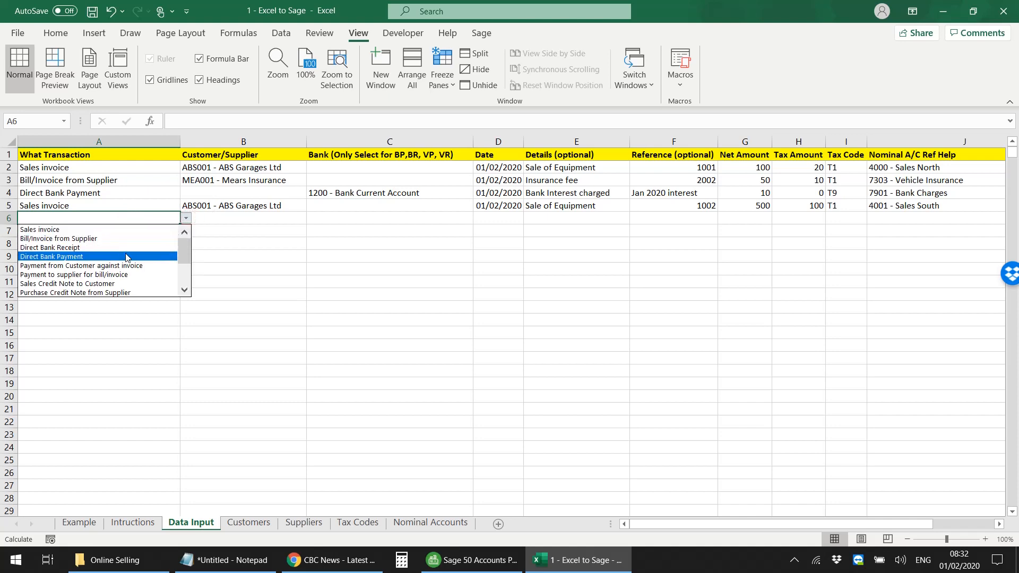
click(52, 256)
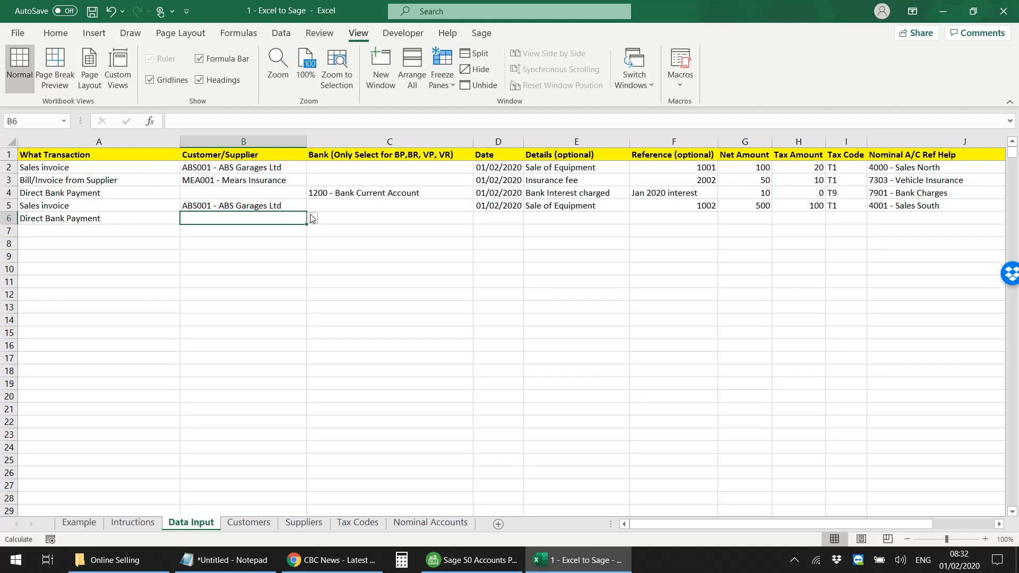
click(389, 217)
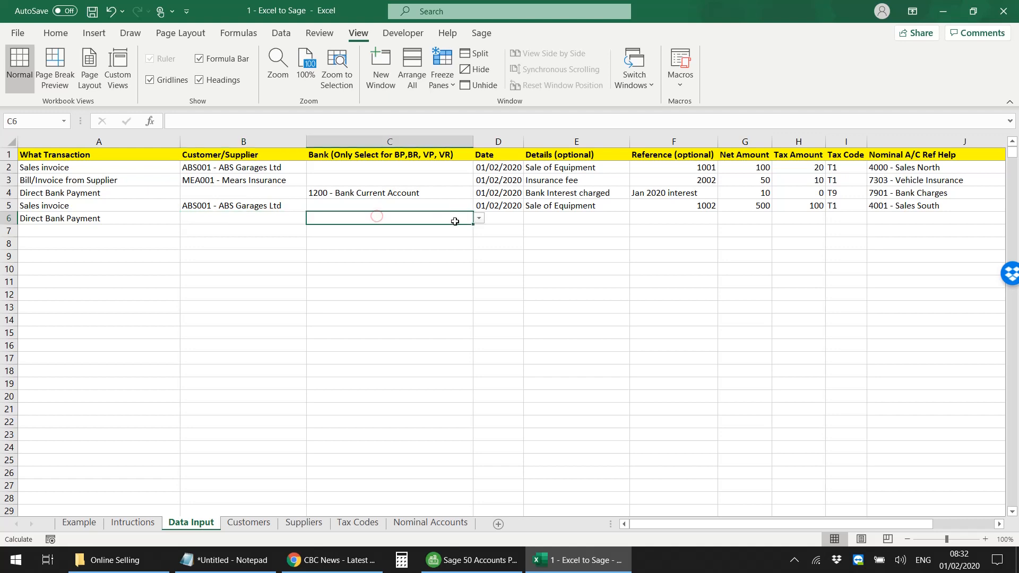
click(478, 217)
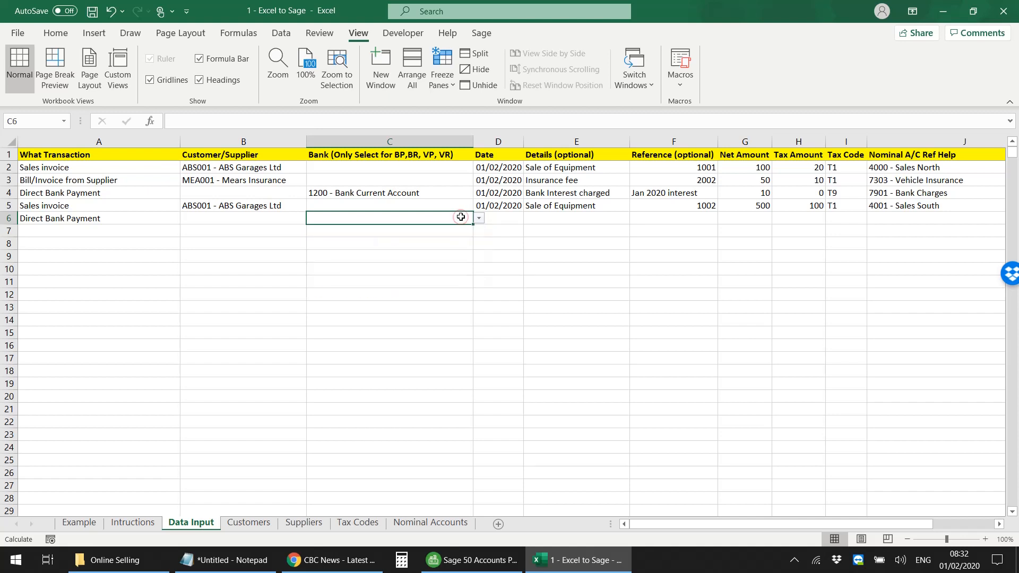
text(bank)
click(499, 218)
text(01/02/2020)
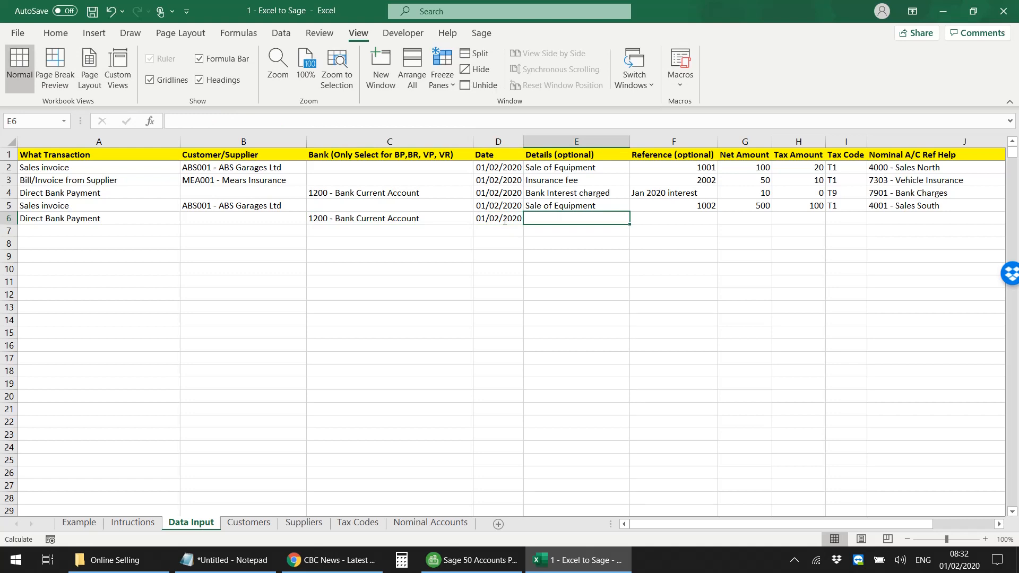
Step: Enter 'Bank Interest charged', reference 'Jan 2020 interest', net 5, nominal 7901 - Bank Charges
text(Bank Interest charged)
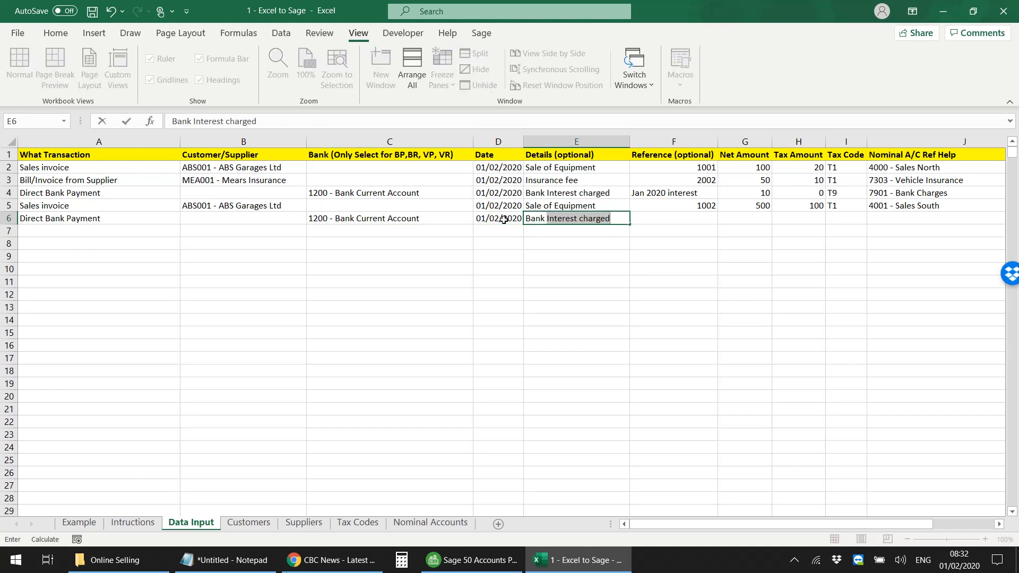
key(tab)
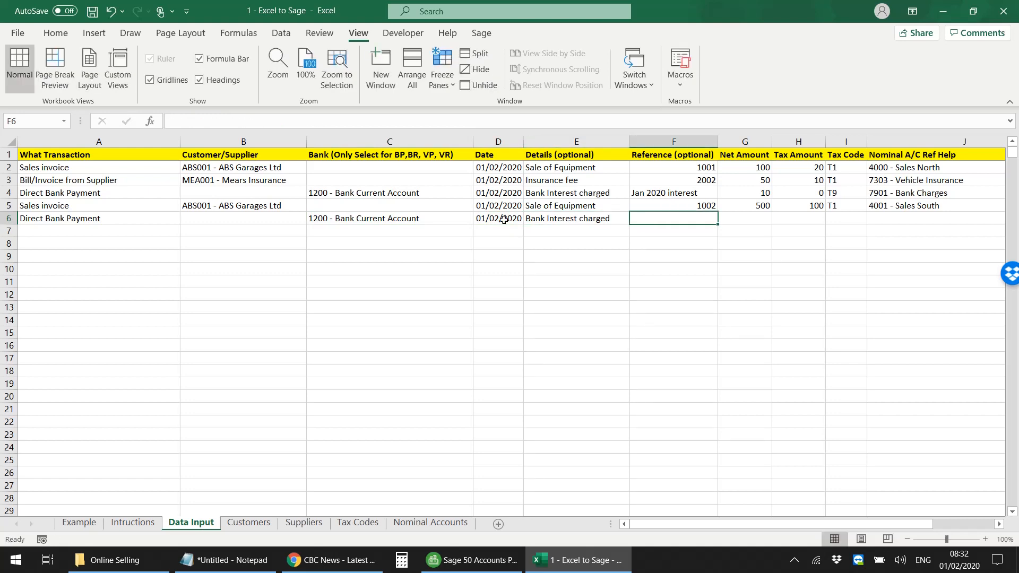
text(Jan 2020 interest)
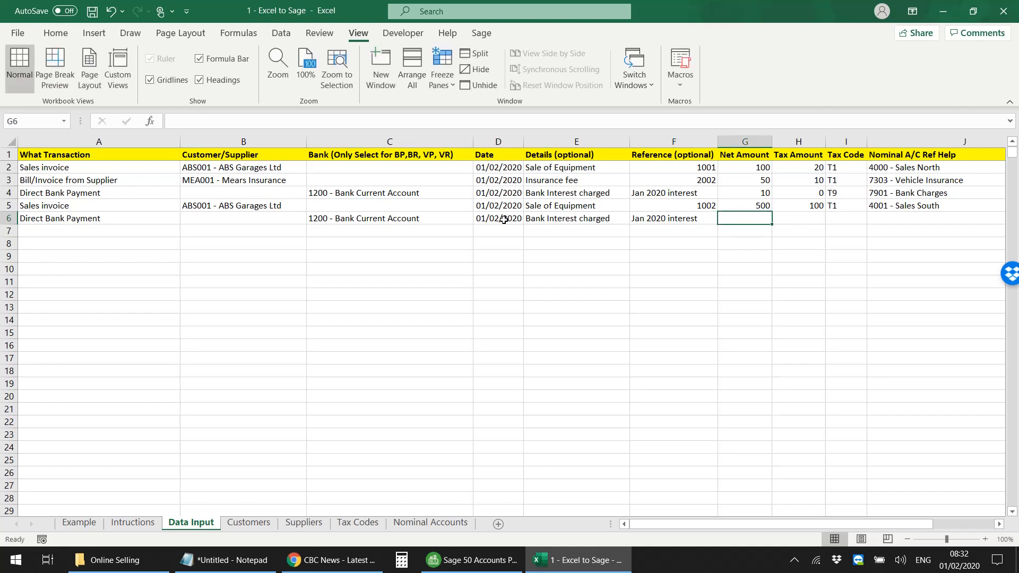
text(5)
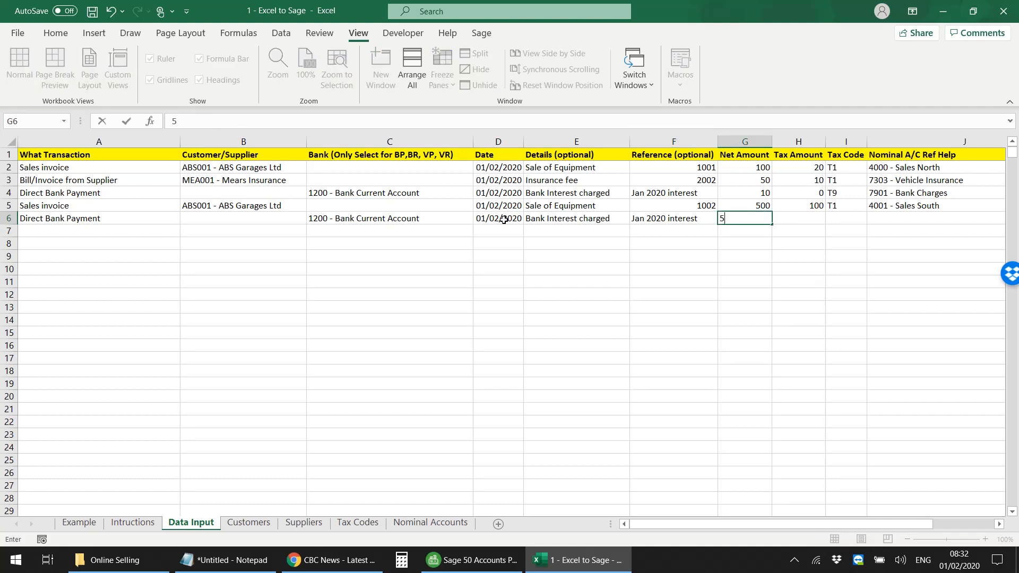
key(Tab)
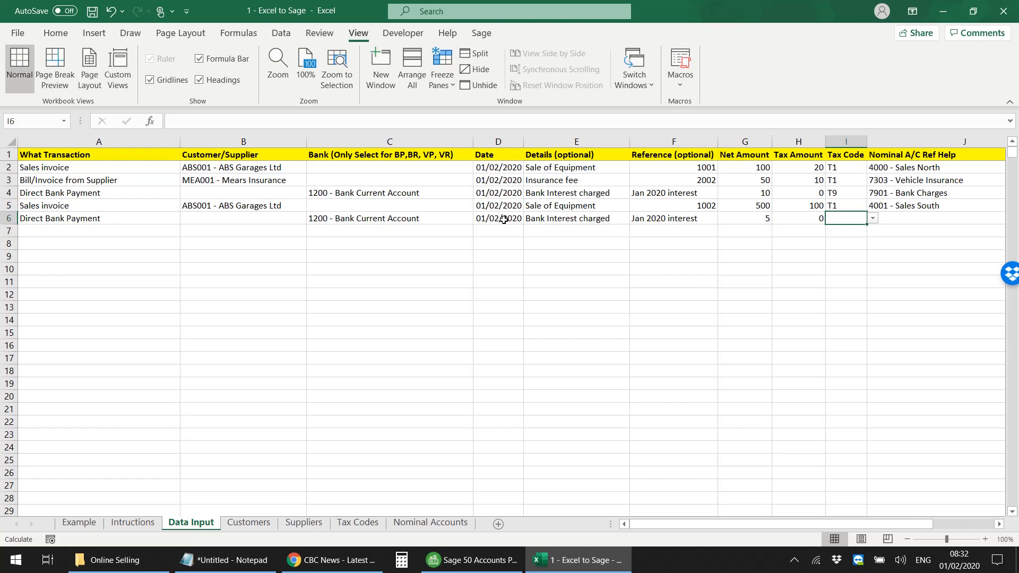
scroll(right, 3)
text(T9)
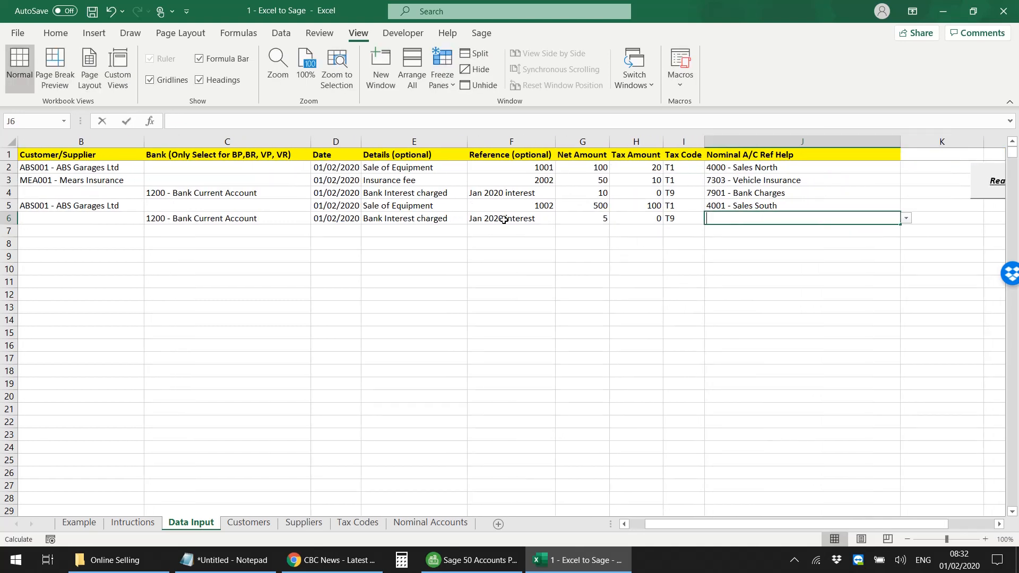
text(bank ch)
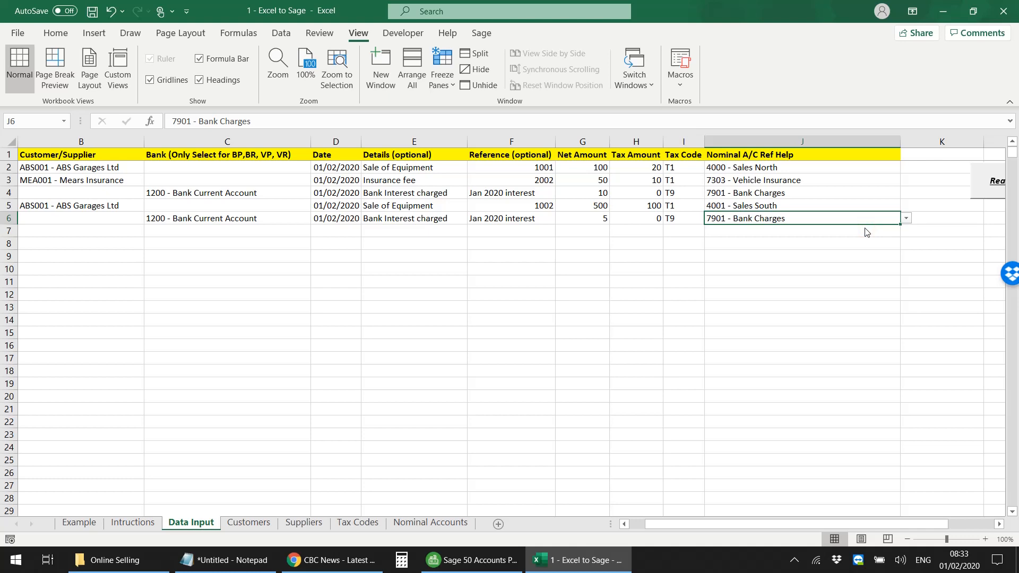
click(747, 243)
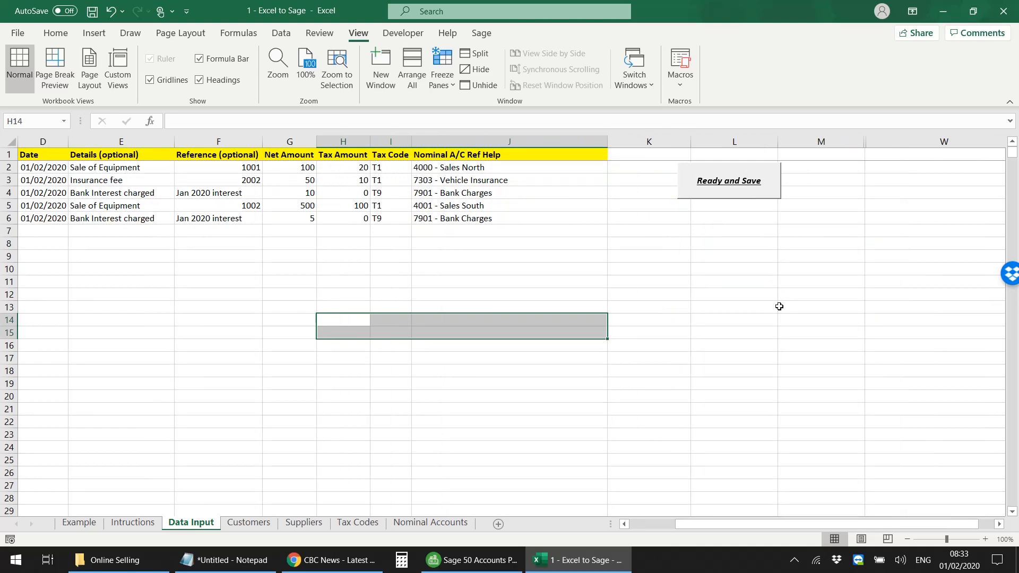
mouse_move(725, 195)
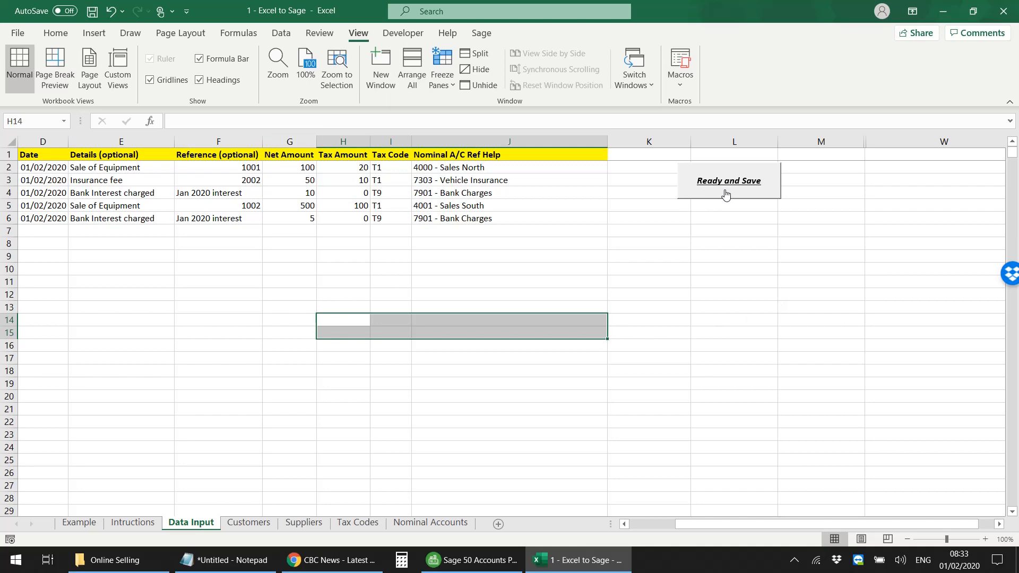
Step: Export the rows to Data Input 01.02.2020.csv via Ready and Save, dismissing the report
click(727, 181)
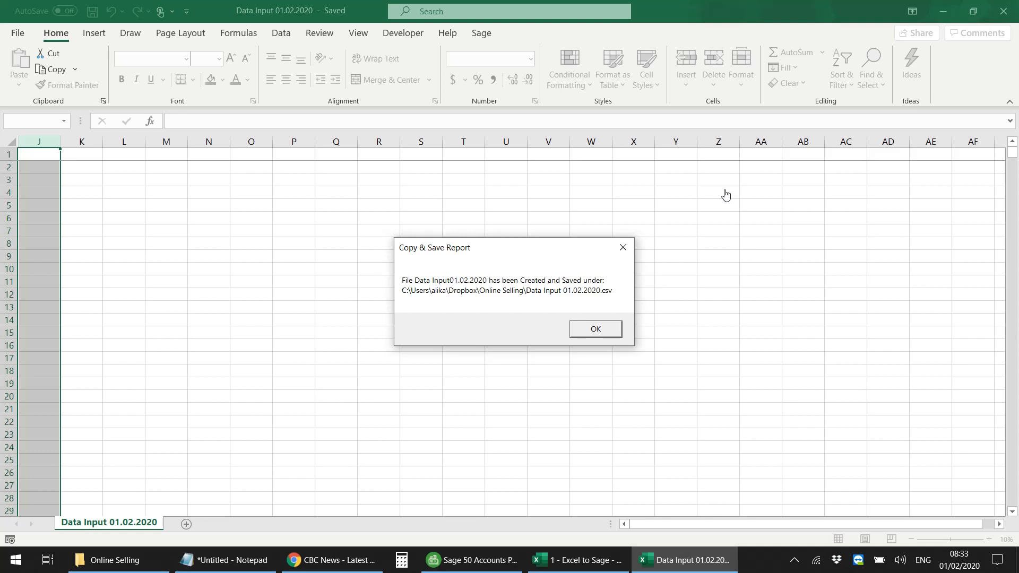
mouse_move(510, 300)
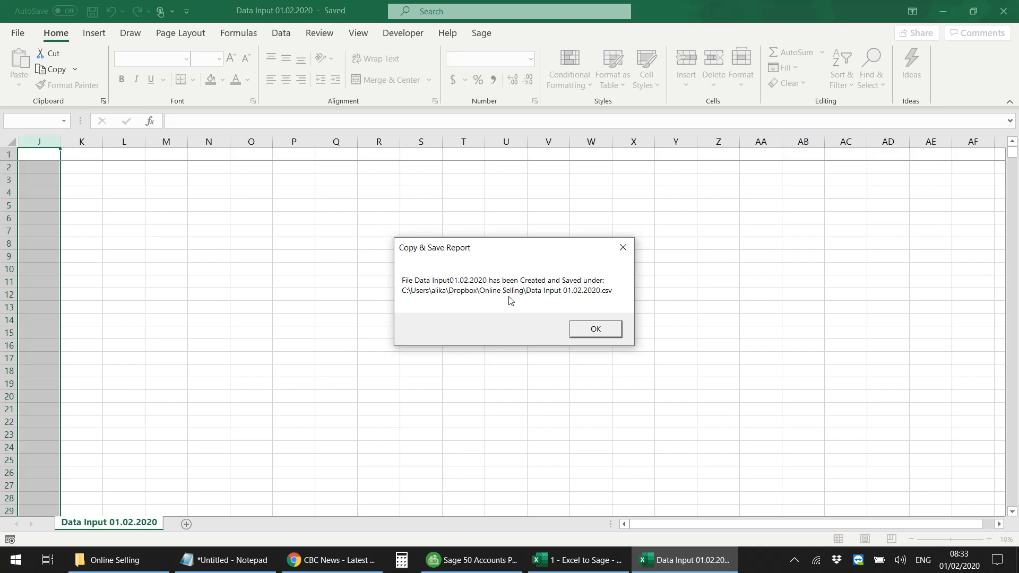
click(594, 329)
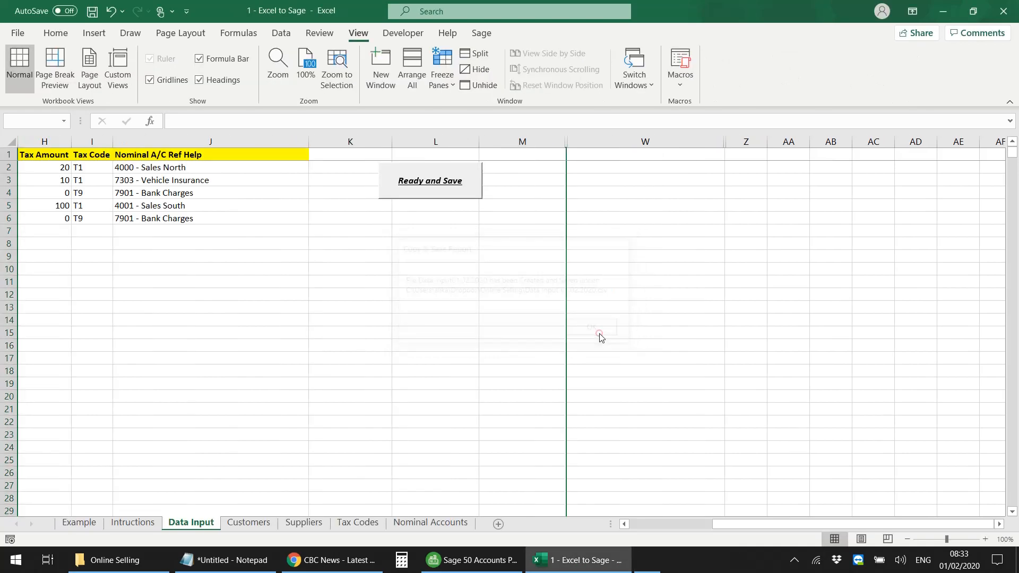
Step: Import Data Input 01.02.2020.csv into Sage as audit trail transactions, all five accepted
click(471, 560)
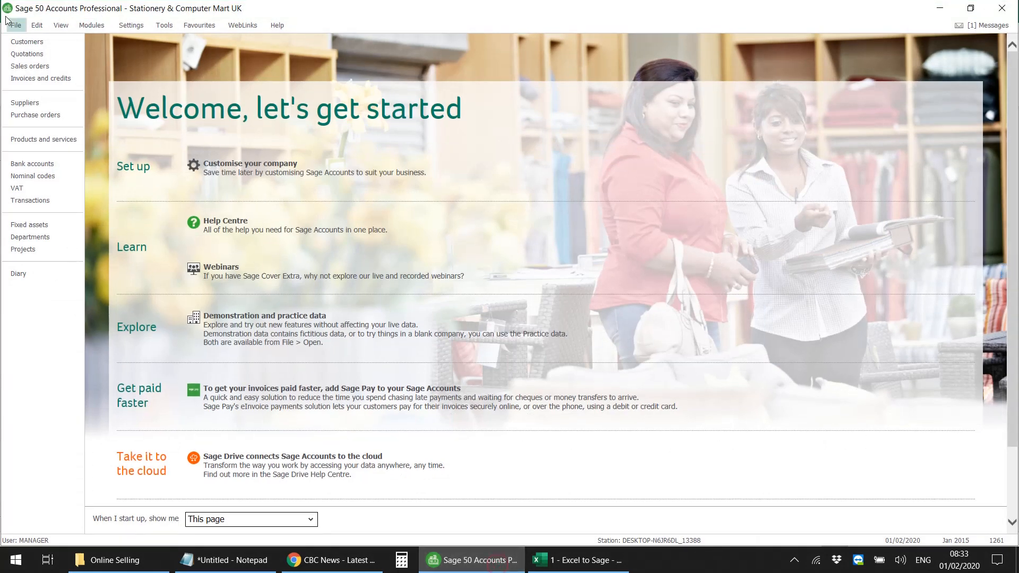
click(15, 25)
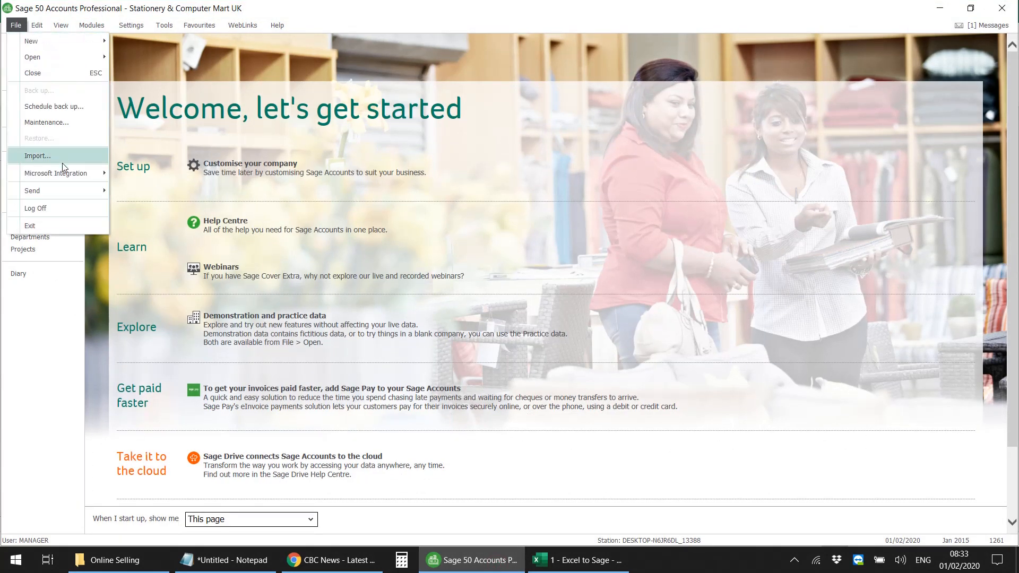
click(37, 155)
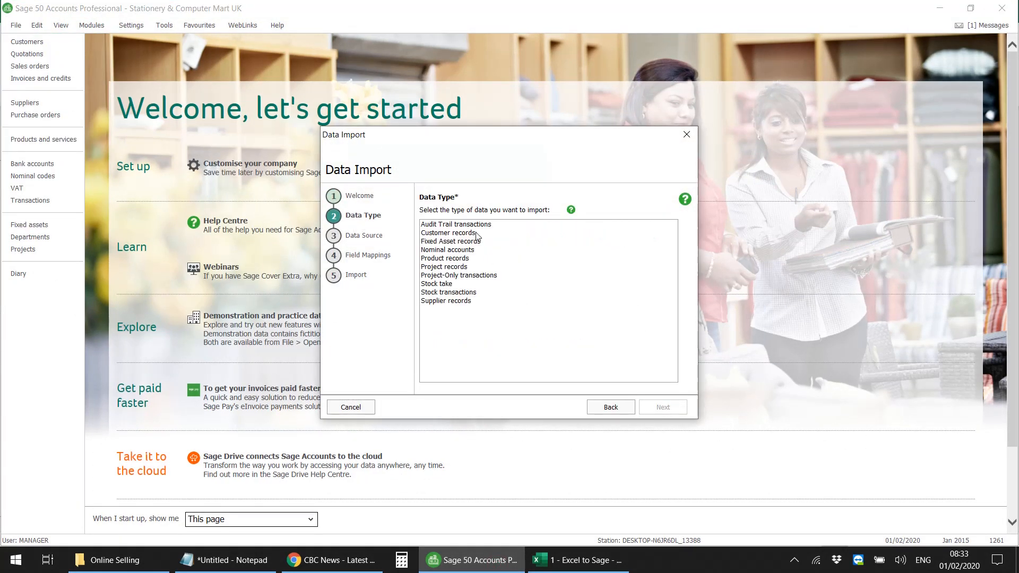
click(662, 407)
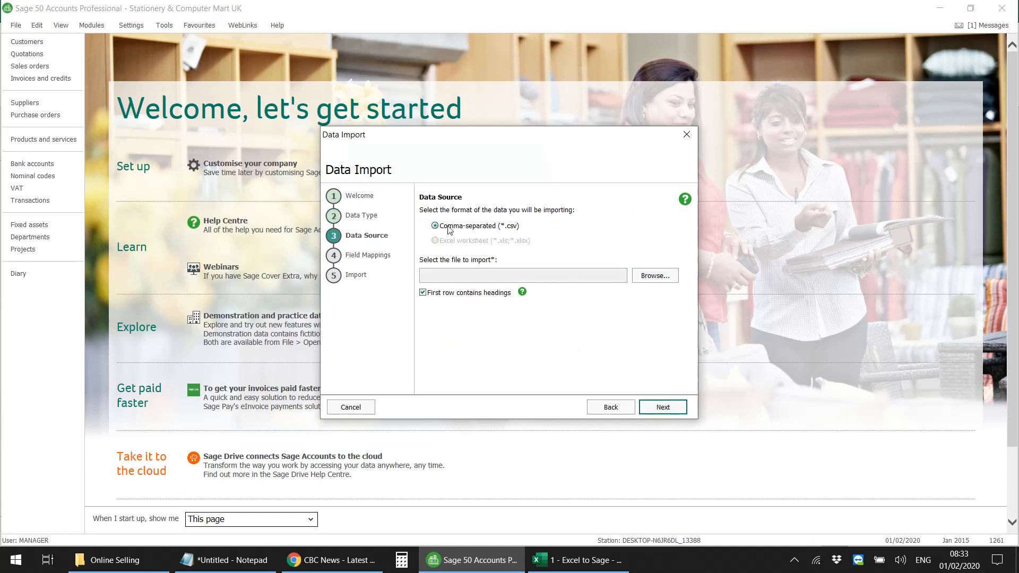
mouse_move(454, 228)
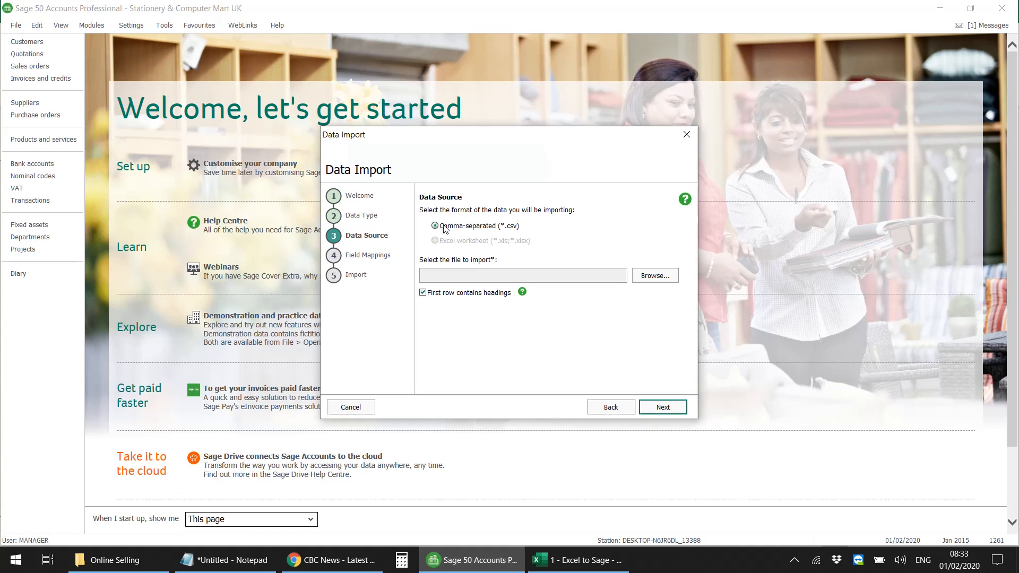
mouse_move(655, 275)
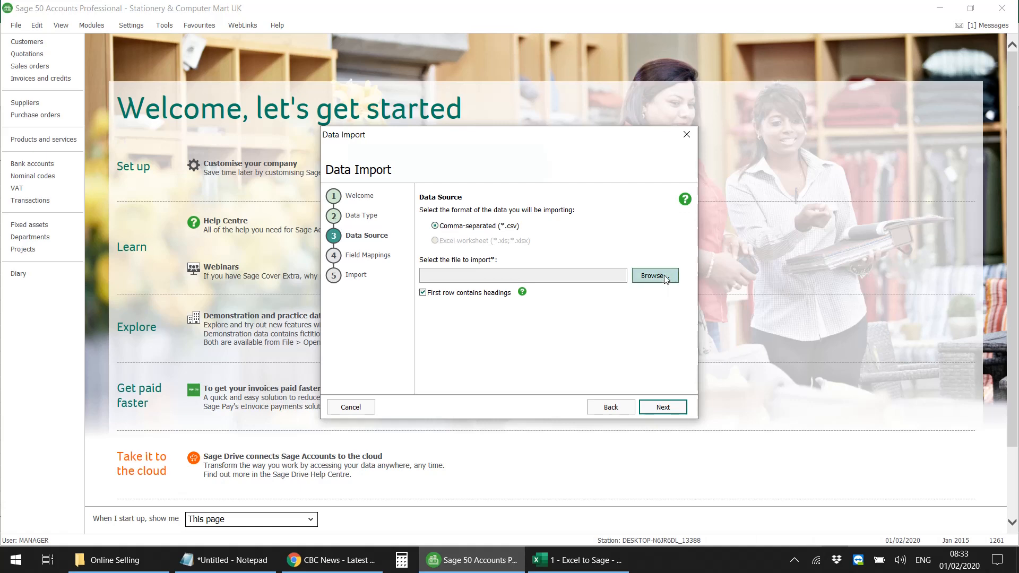
click(655, 276)
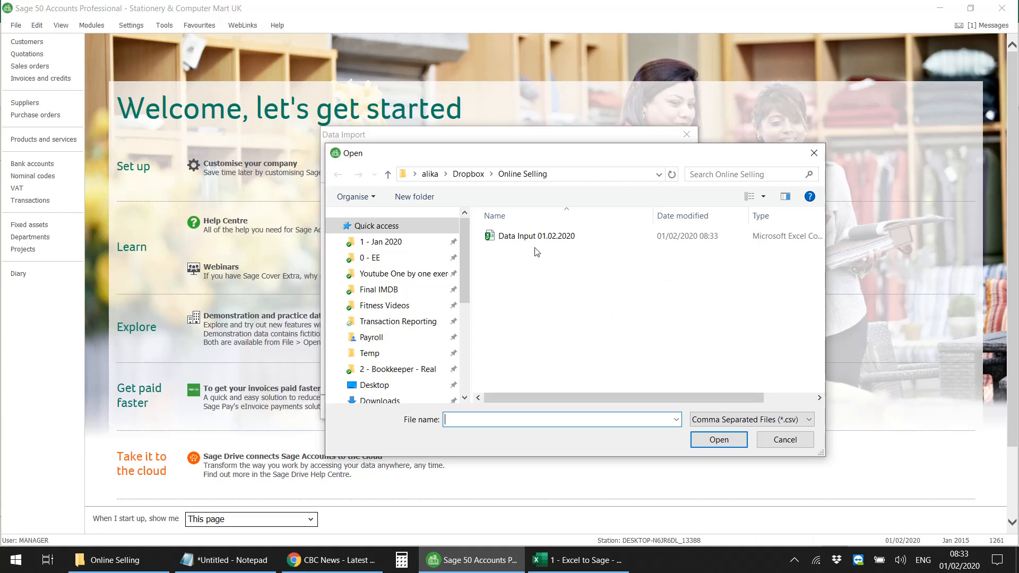
click(718, 439)
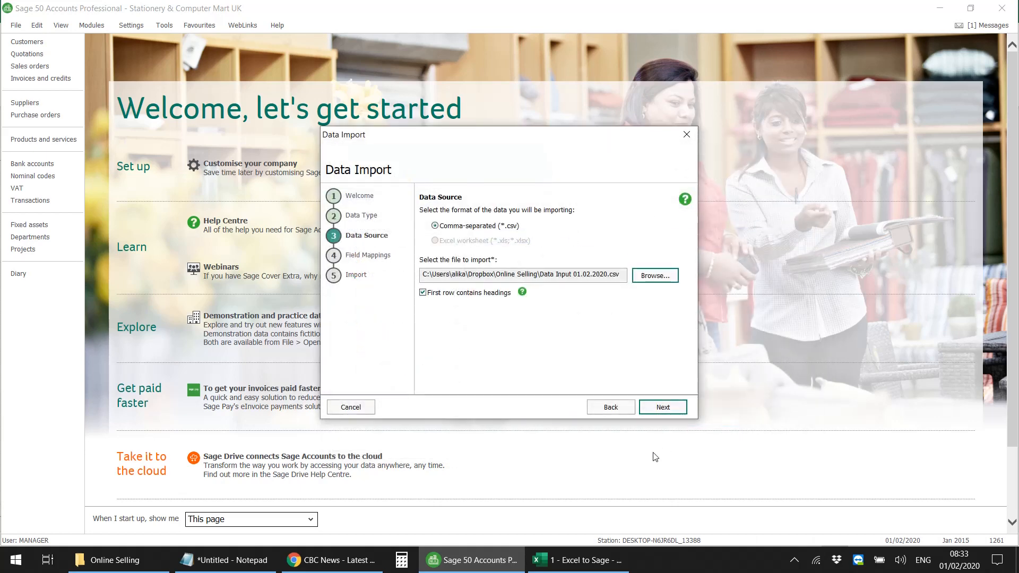
click(662, 407)
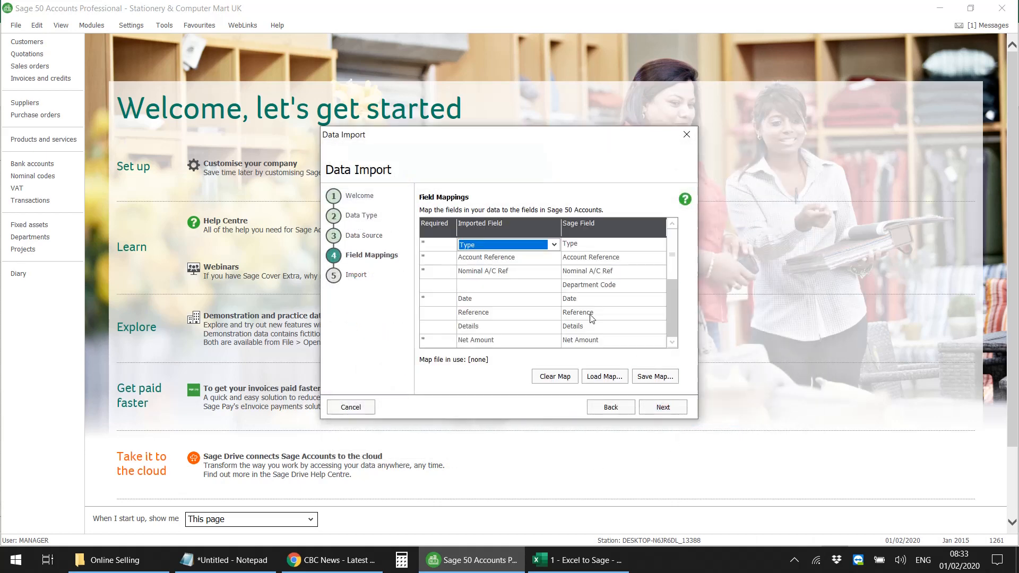
mouse_move(591, 283)
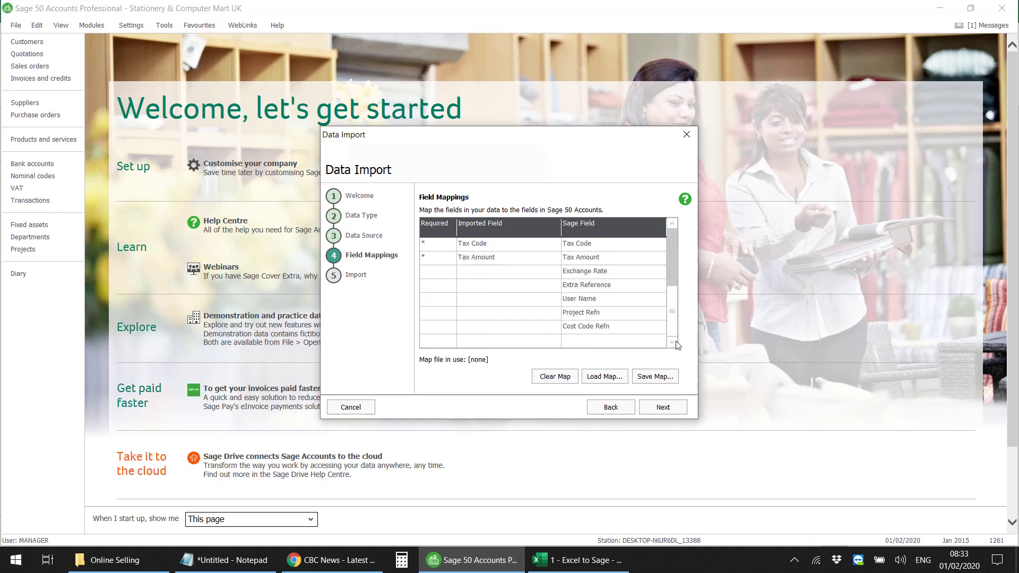
click(662, 407)
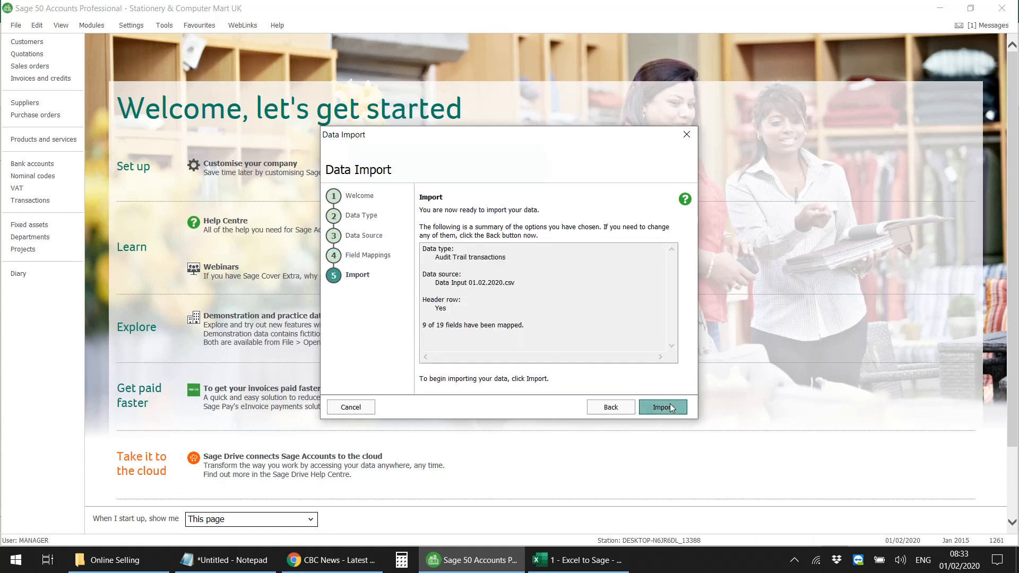
click(662, 407)
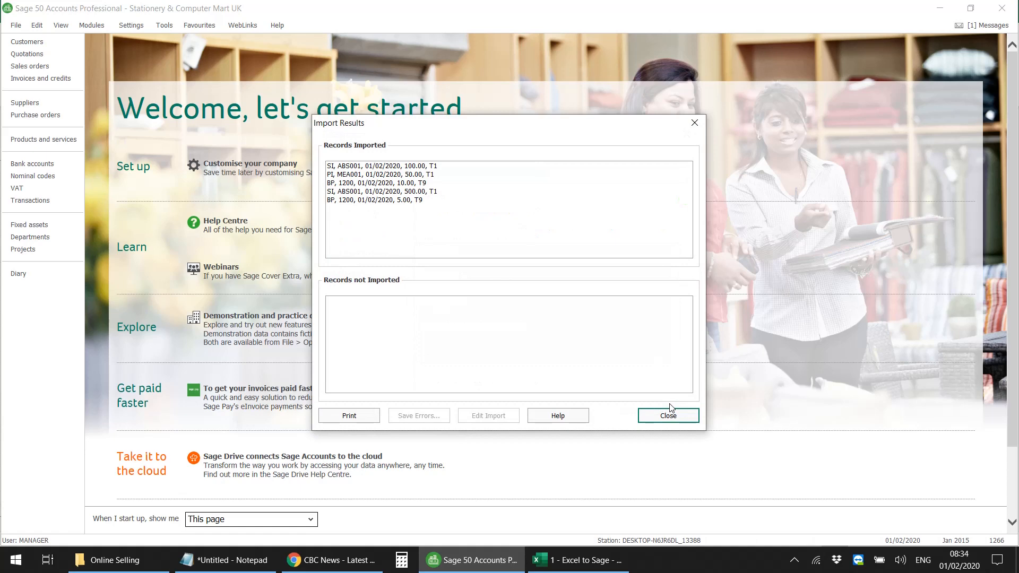
click(577, 559)
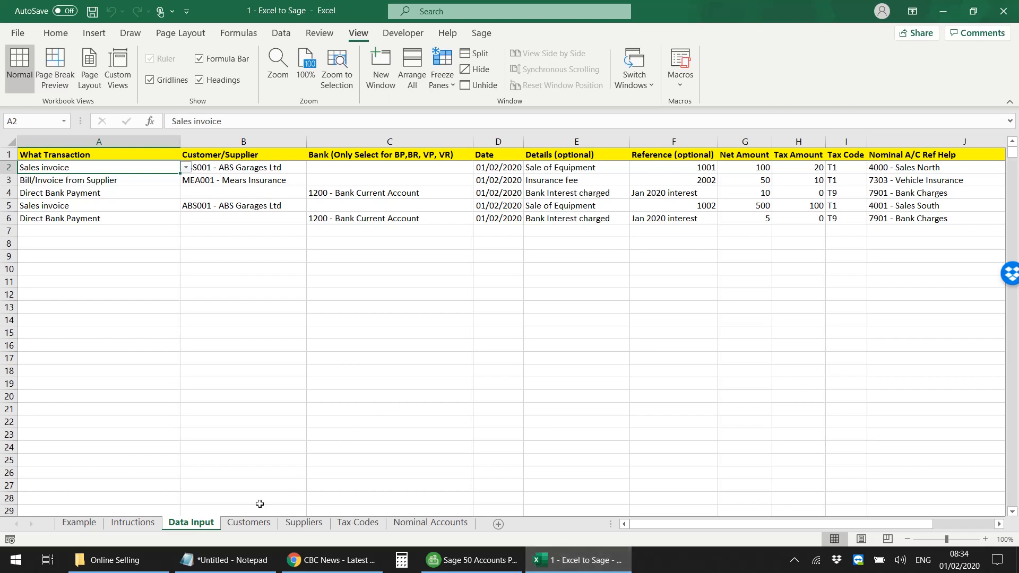
Step: Glance at Sage's 30-record customer list, then return to Excel's Intructions sheet
click(132, 522)
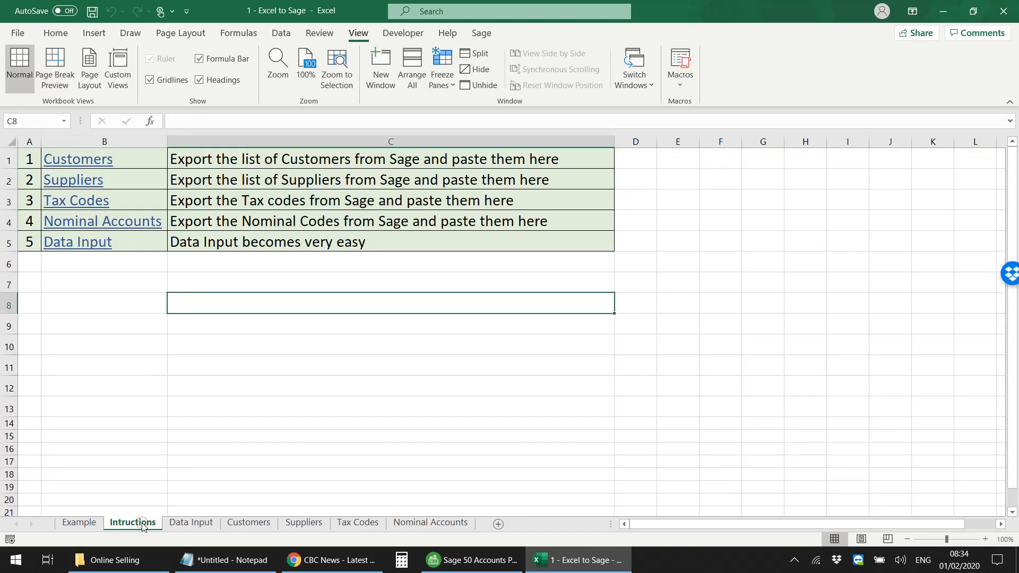
mouse_move(186, 184)
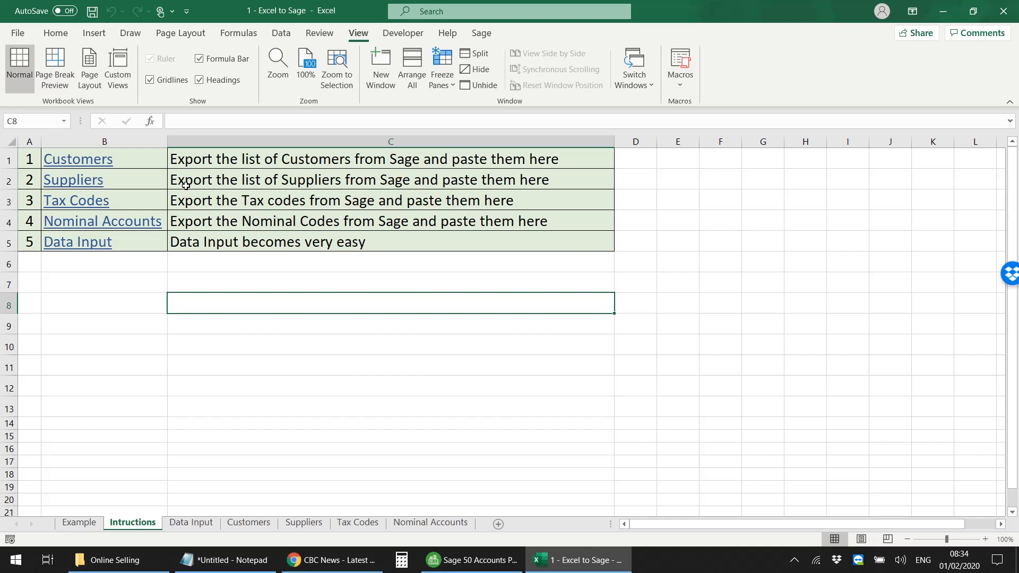
mouse_move(124, 199)
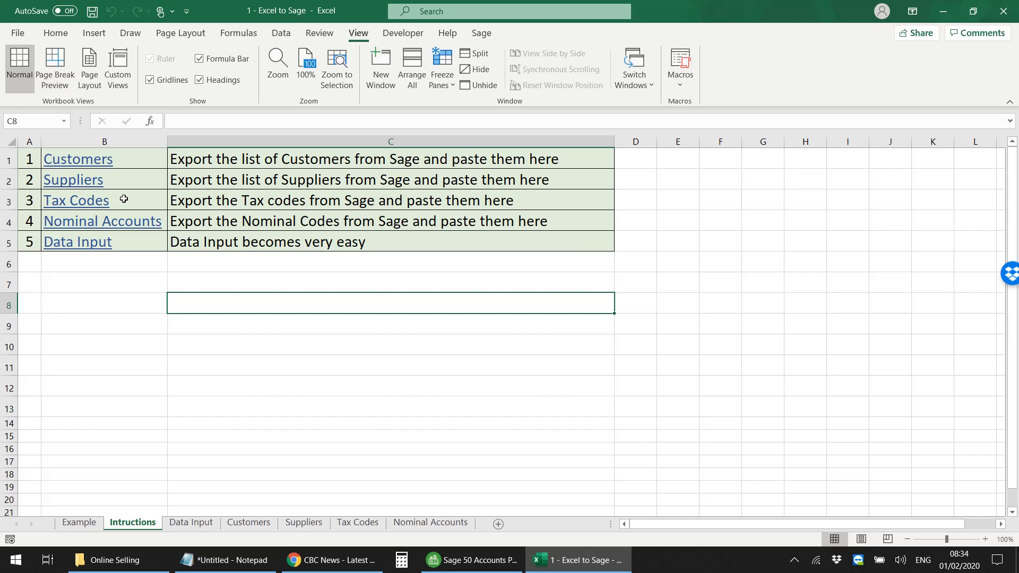
mouse_move(95, 198)
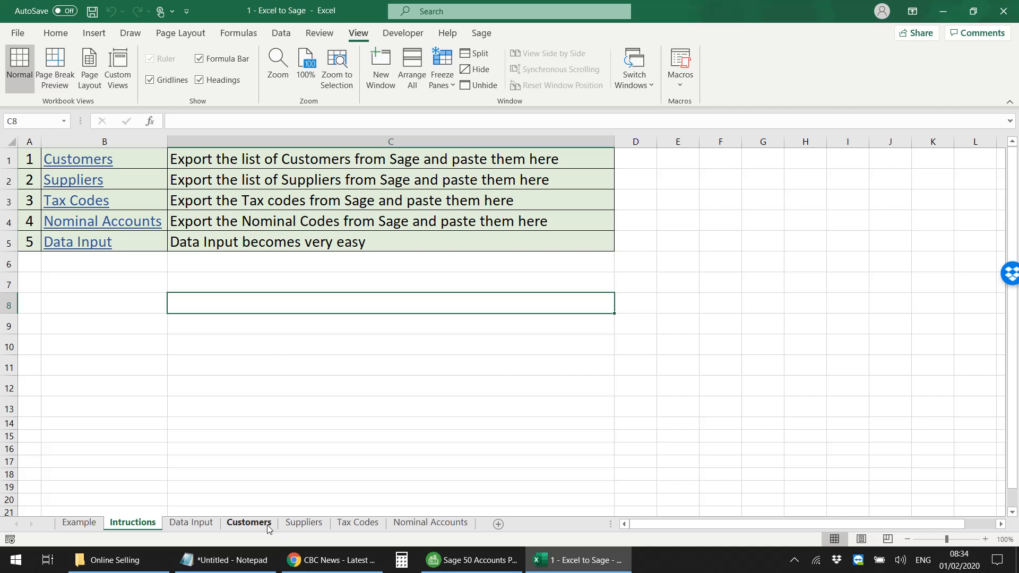
click(470, 559)
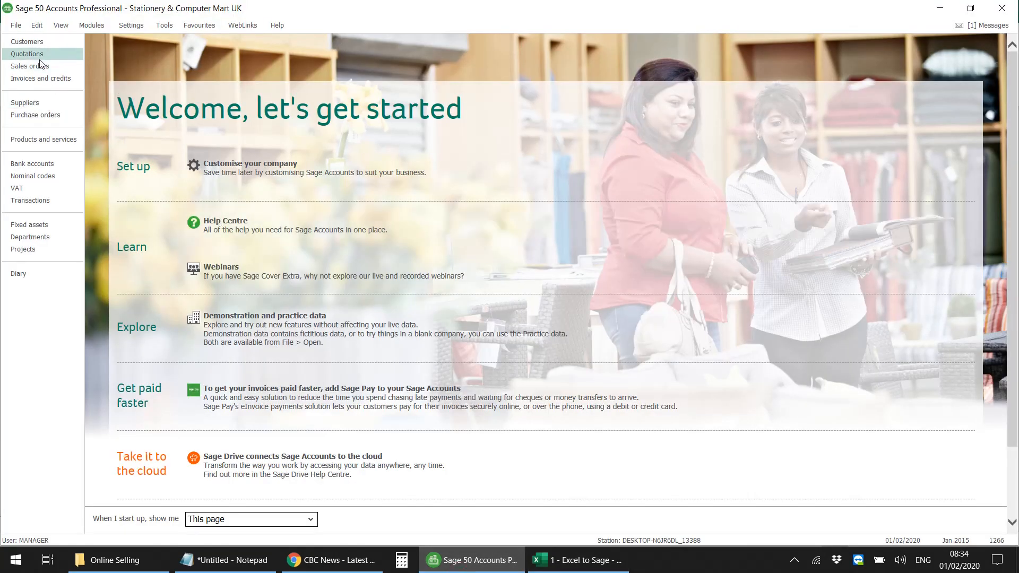
click(27, 42)
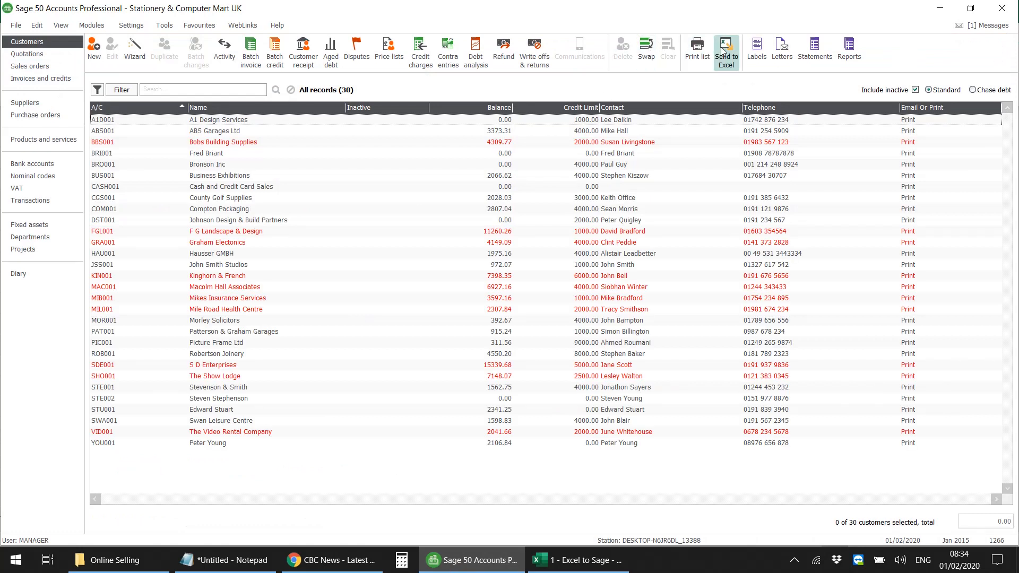
mouse_move(687, 196)
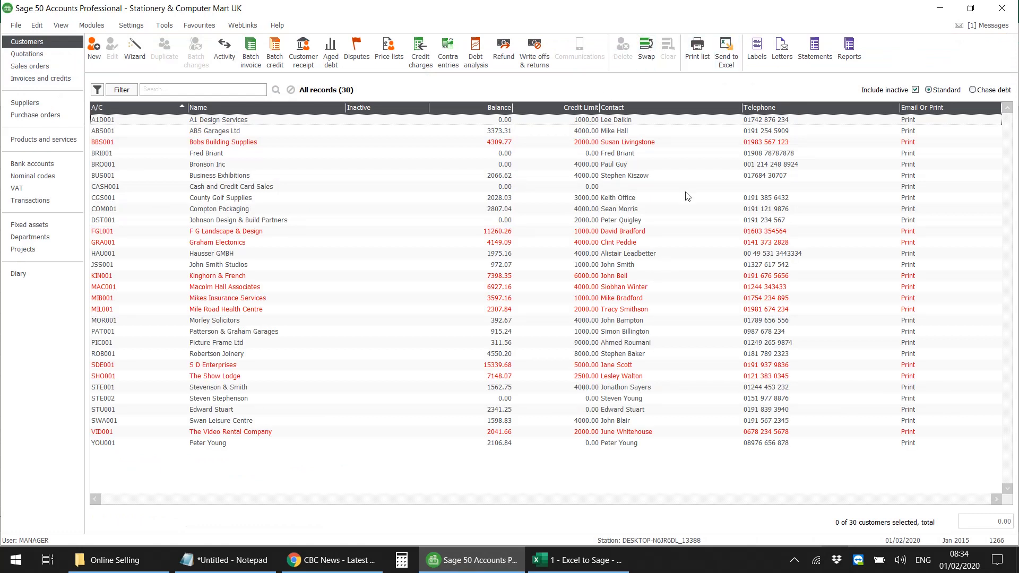
click(577, 560)
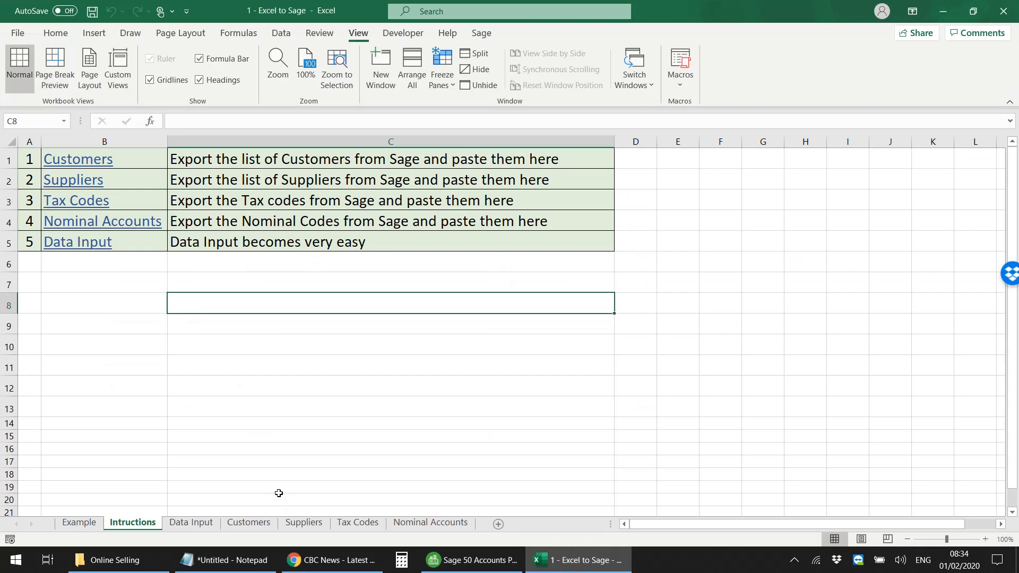
Step: Review Excel's Customers, Tax Codes and Nominal Accounts sheets, then return to Sage's customers
click(248, 522)
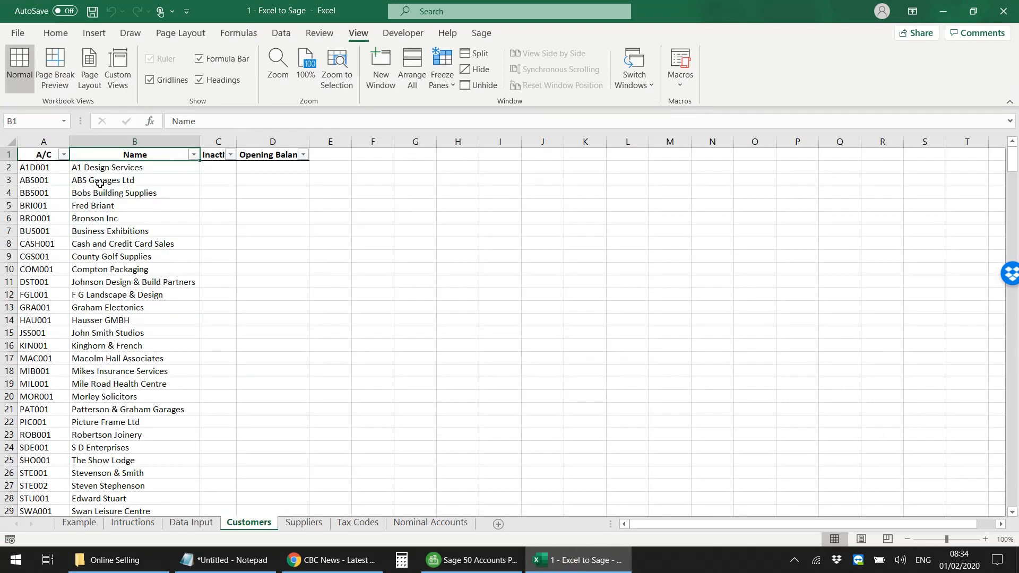
click(44, 141)
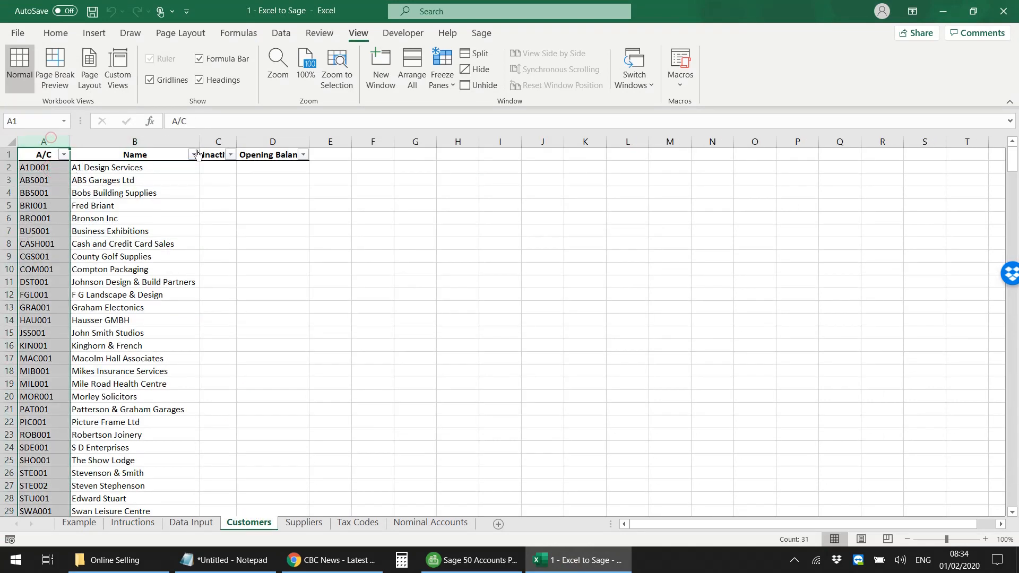
click(134, 141)
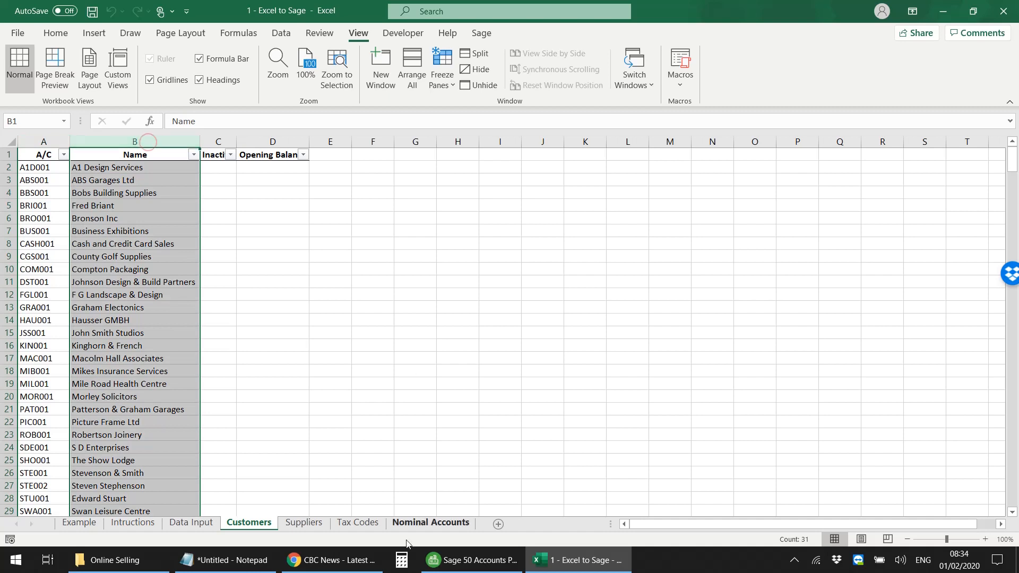
click(357, 522)
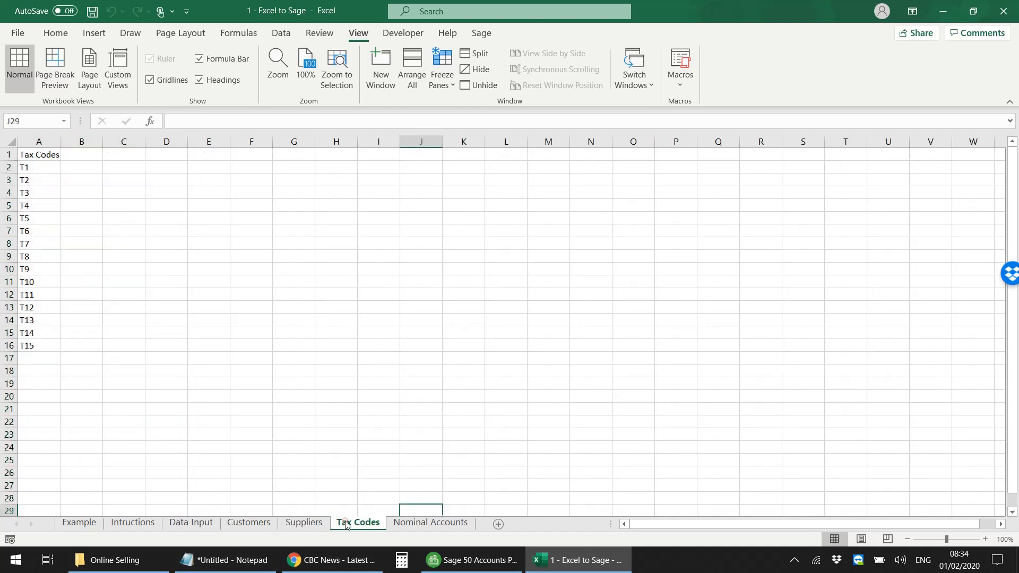
mouse_move(431, 521)
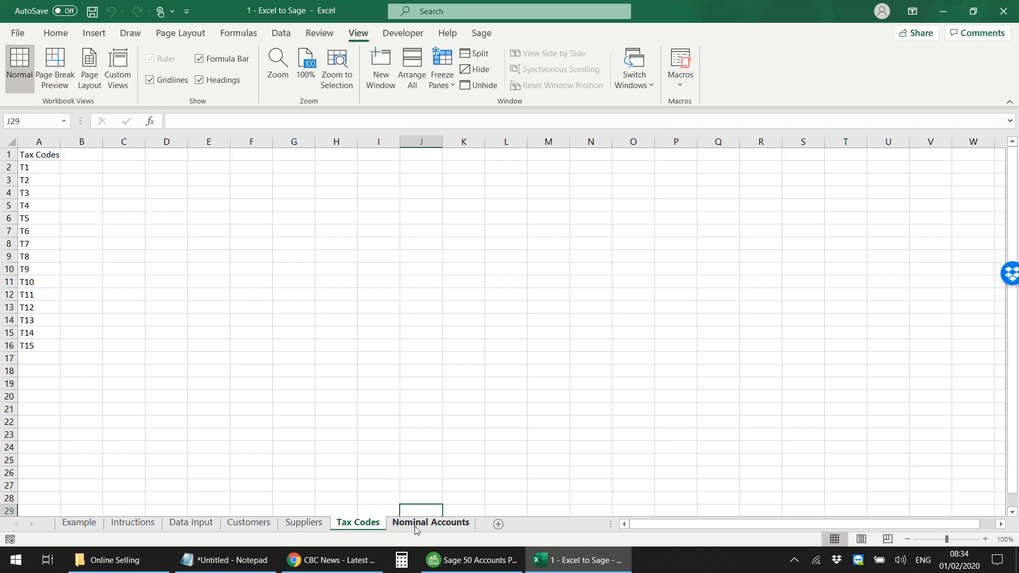
click(430, 521)
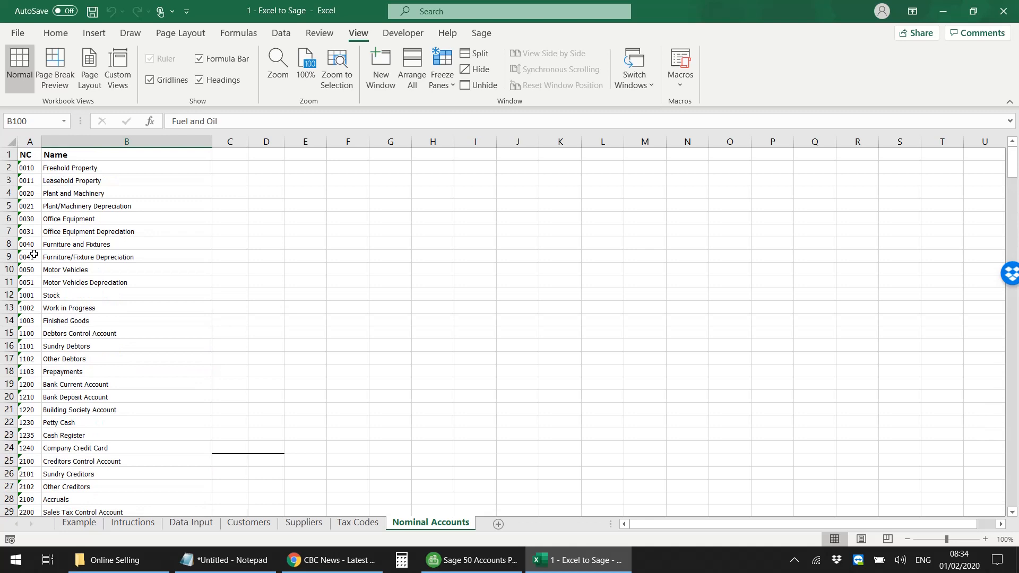
click(471, 559)
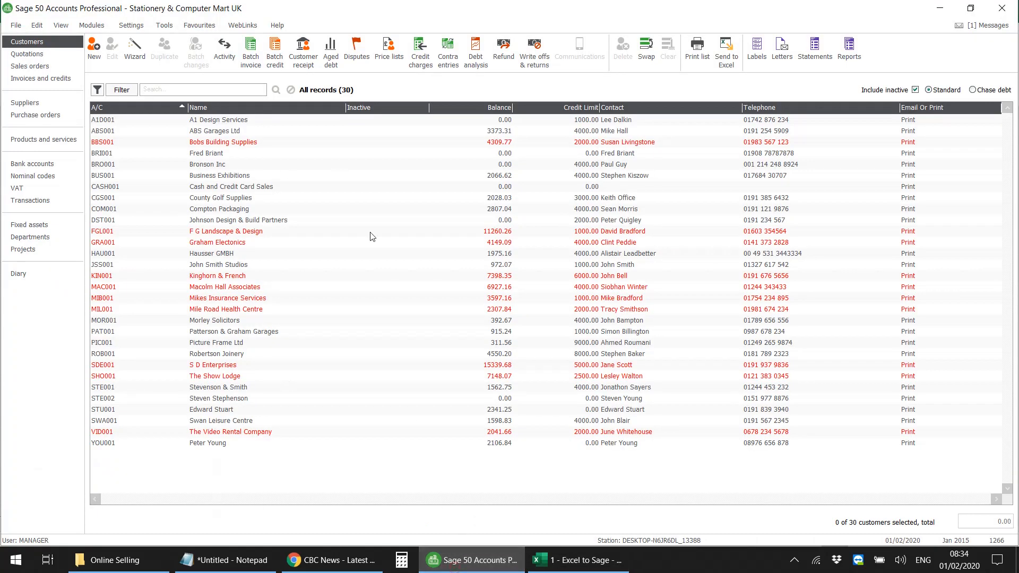
mouse_move(672, 522)
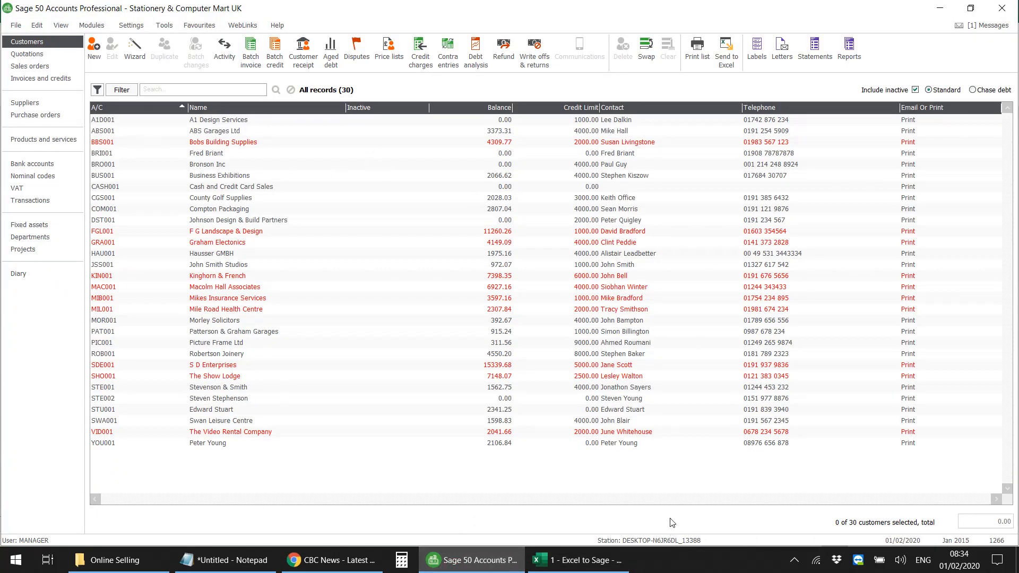
mouse_move(726, 50)
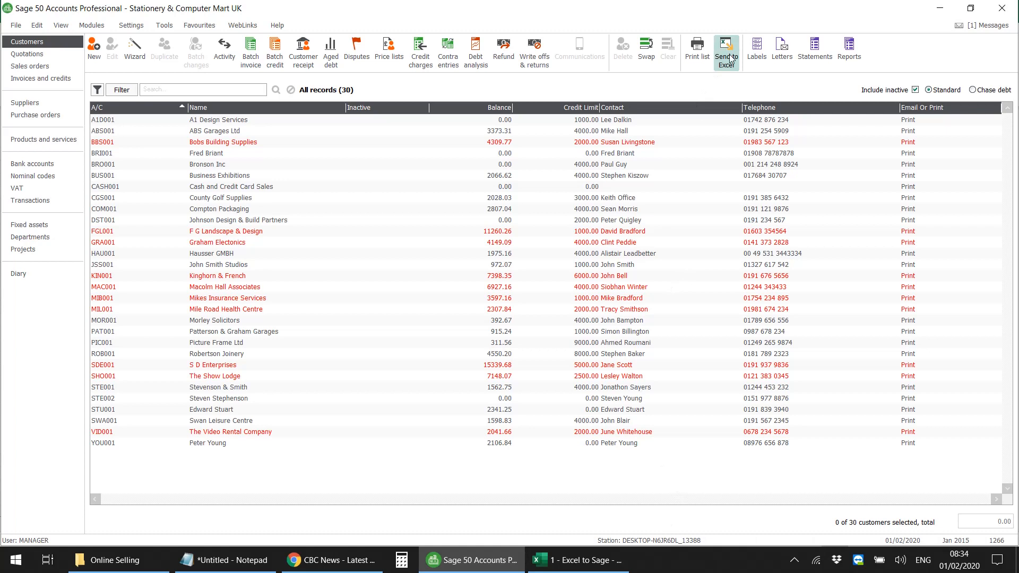
click(726, 49)
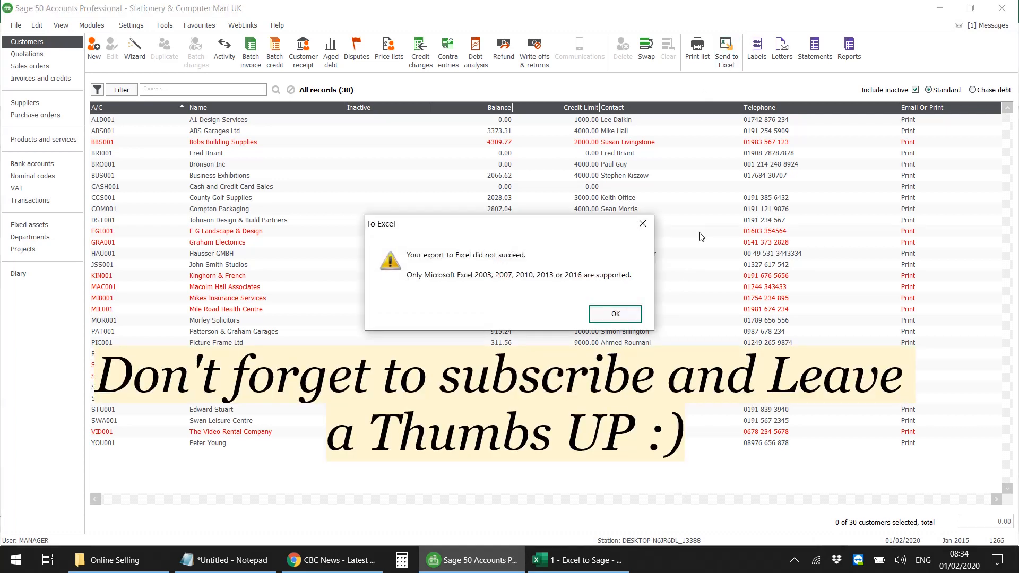
mouse_move(614, 314)
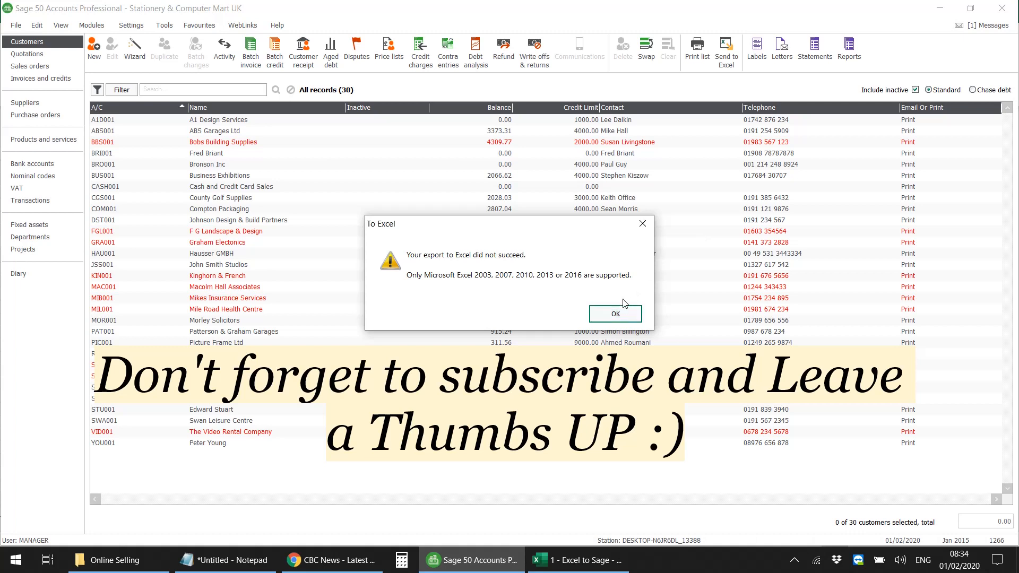
click(614, 313)
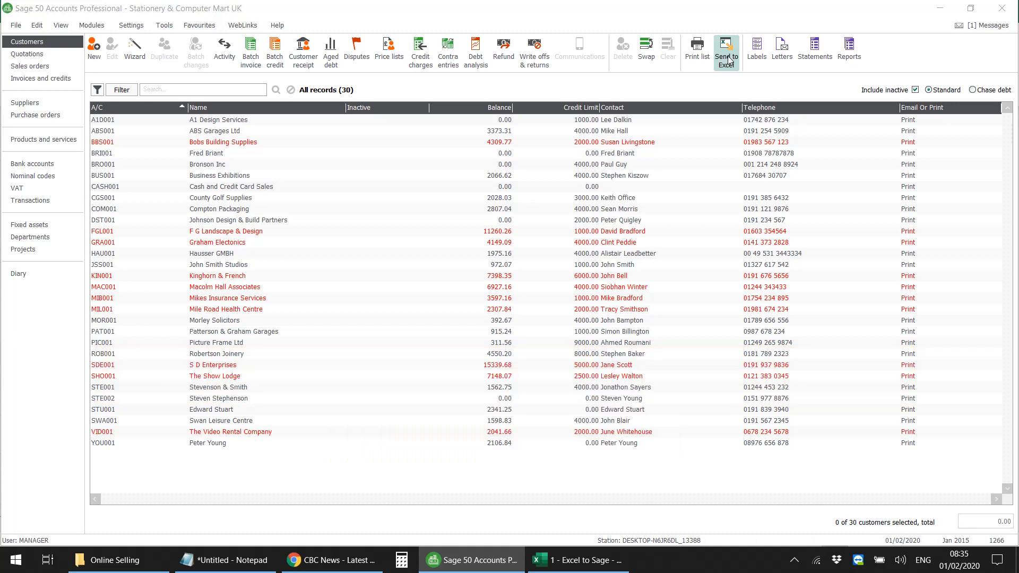
mouse_move(848, 50)
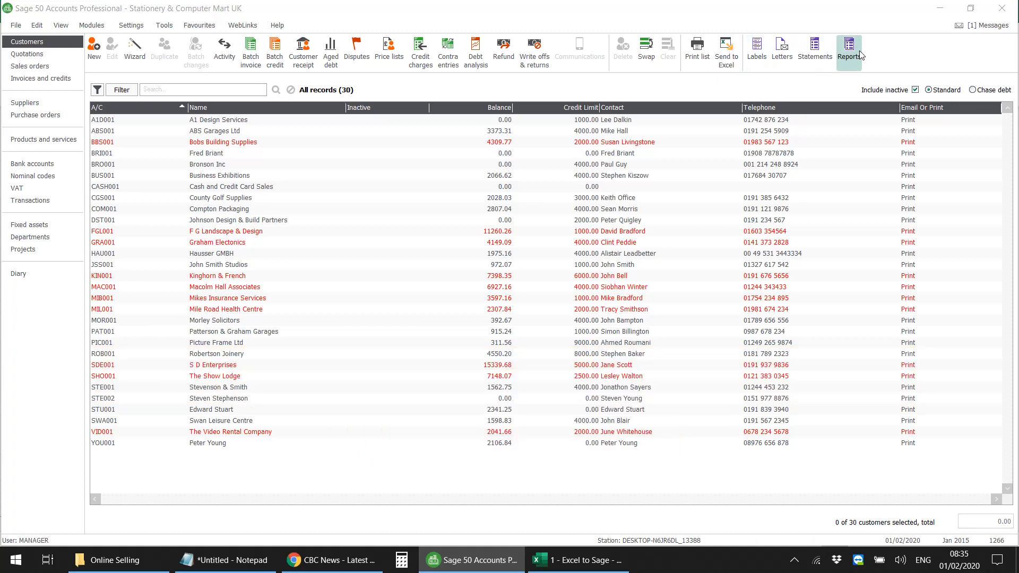
Step: Export Sage's Customer List report from Customer details to Excel with default criteria
click(849, 49)
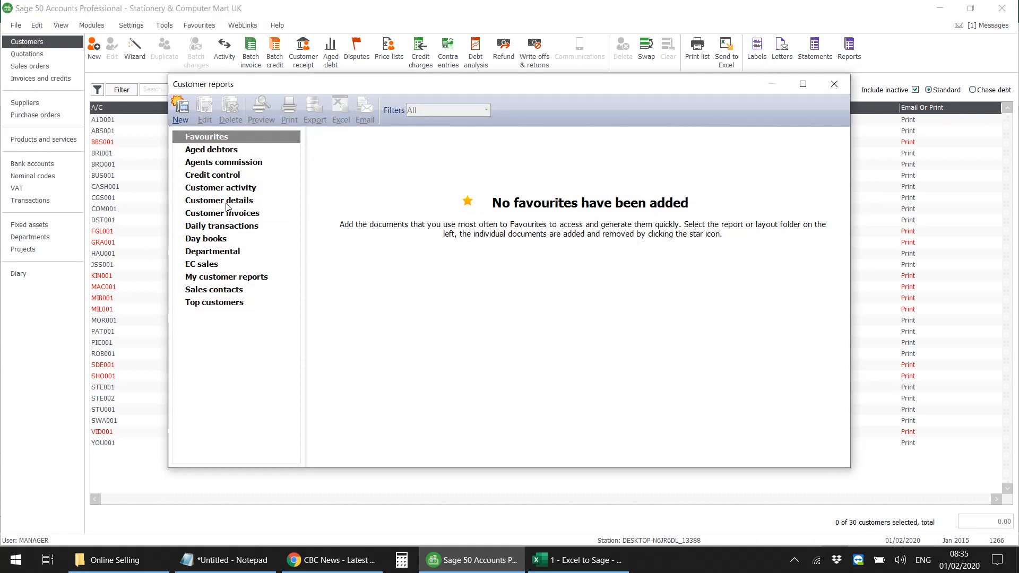
click(220, 201)
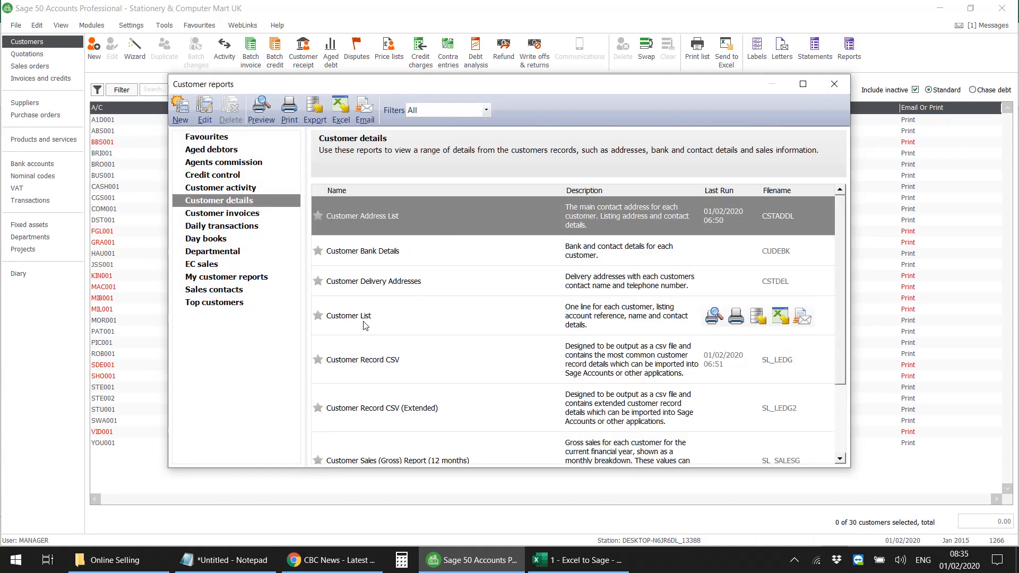
mouse_move(781, 316)
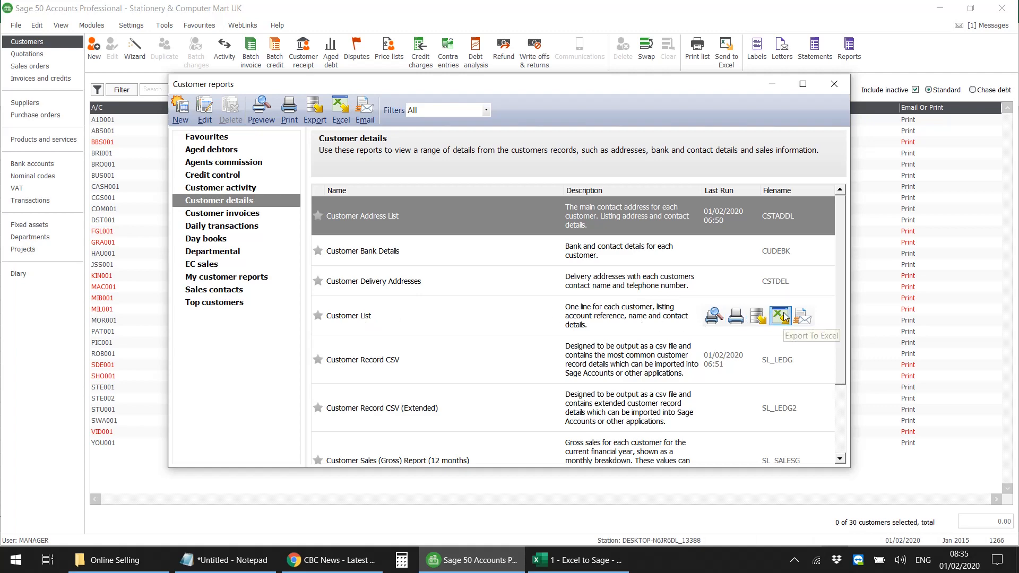
click(781, 316)
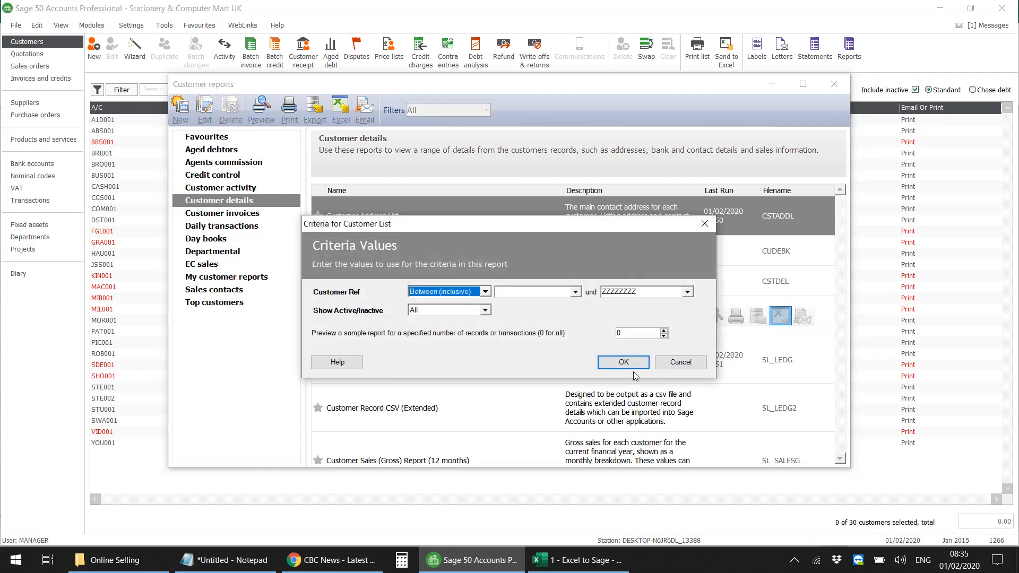
click(622, 362)
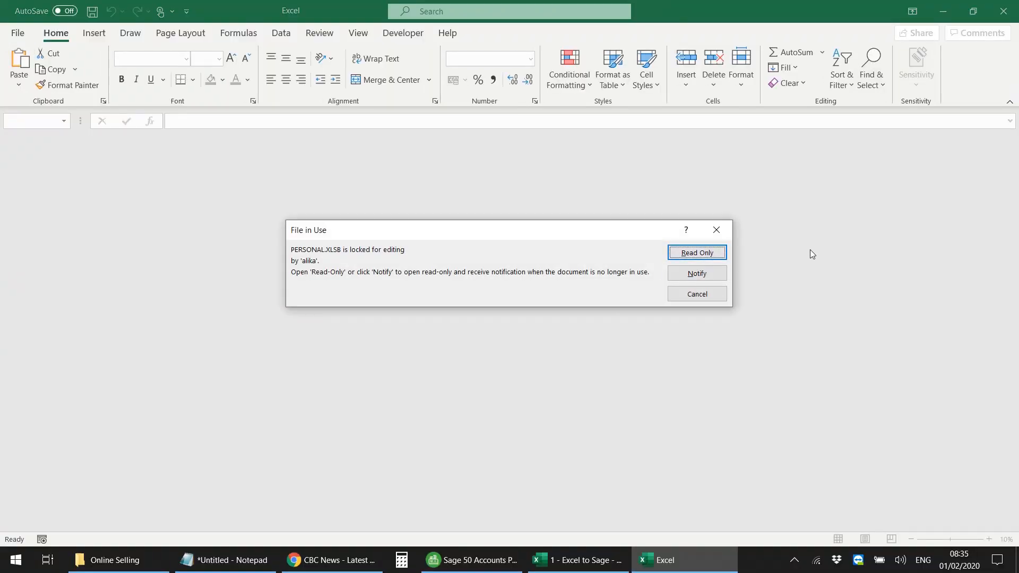
Step: Open the exported Customer List read-only, copy its A/C codes, and return to Excel to Sage
click(696, 252)
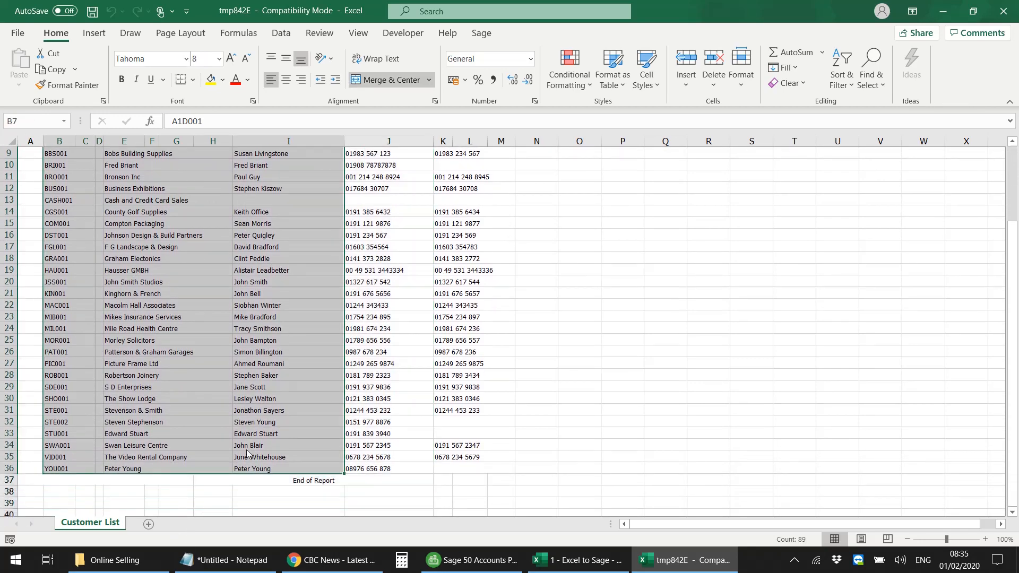
scroll(up, 3)
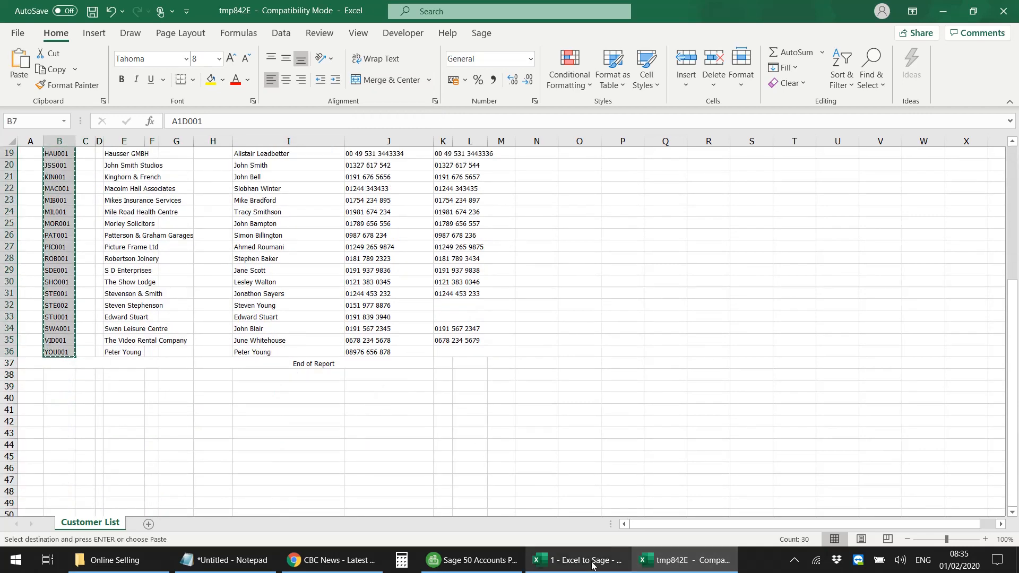
click(574, 560)
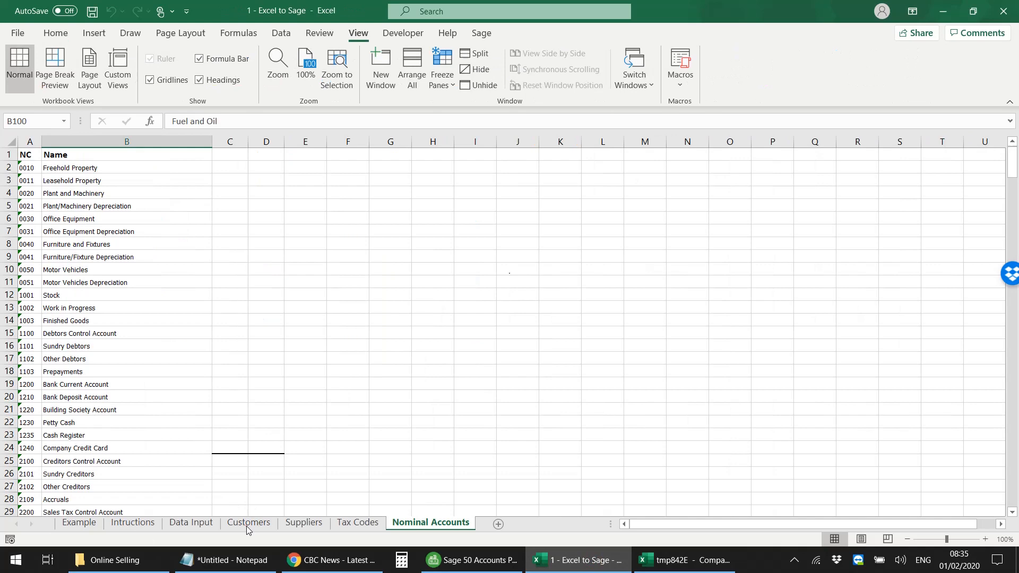
Step: Paste the 30 customer names from tmp842E into Customers column B, then check Suppliers and Nominal Accounts
click(248, 521)
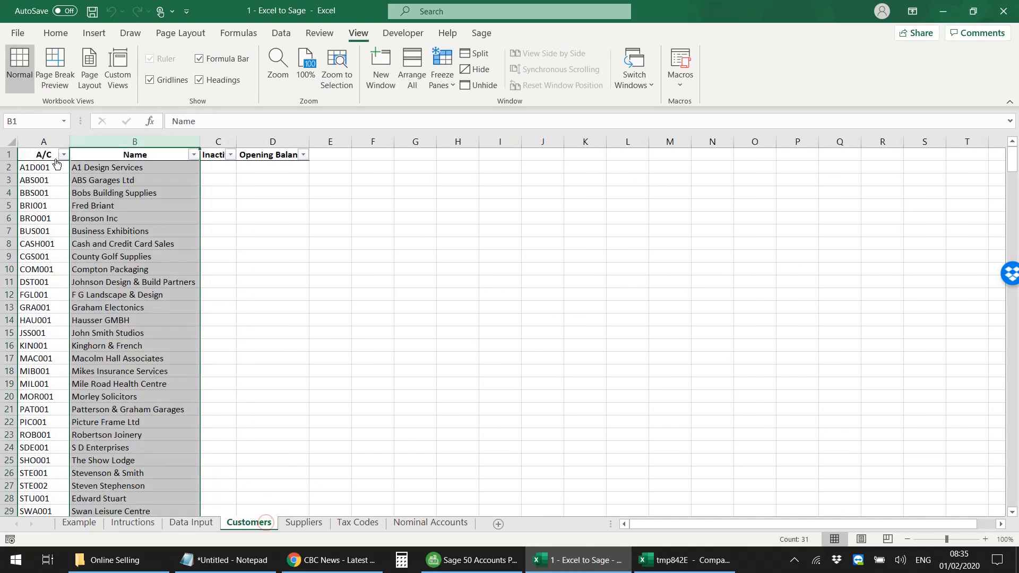
click(683, 560)
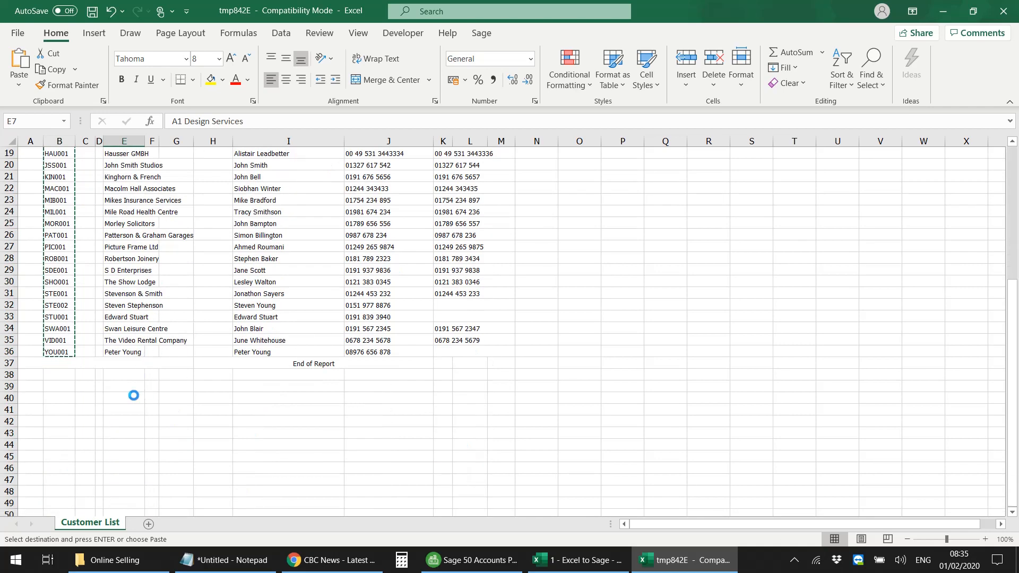
click(577, 559)
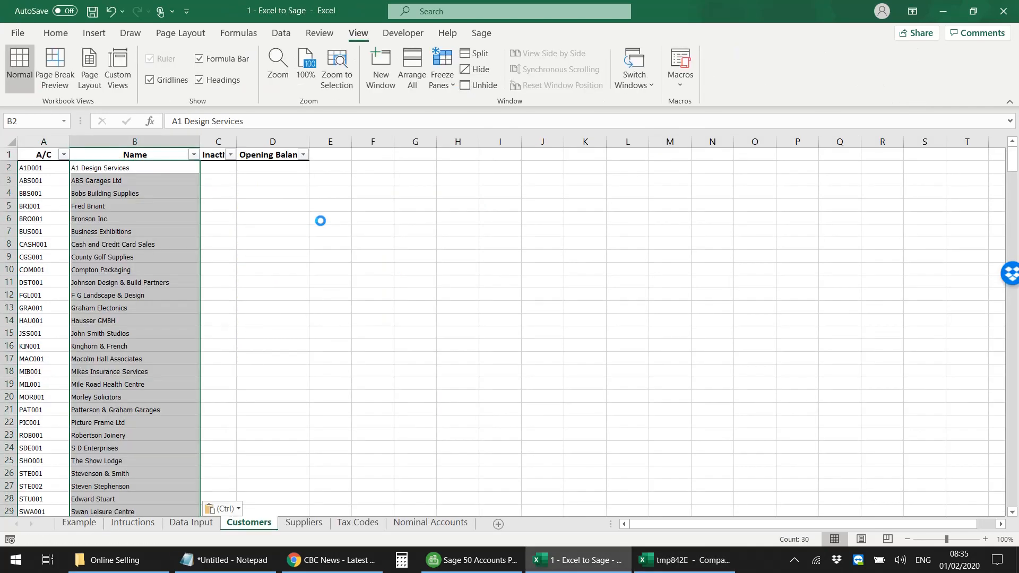
scroll(down, 3)
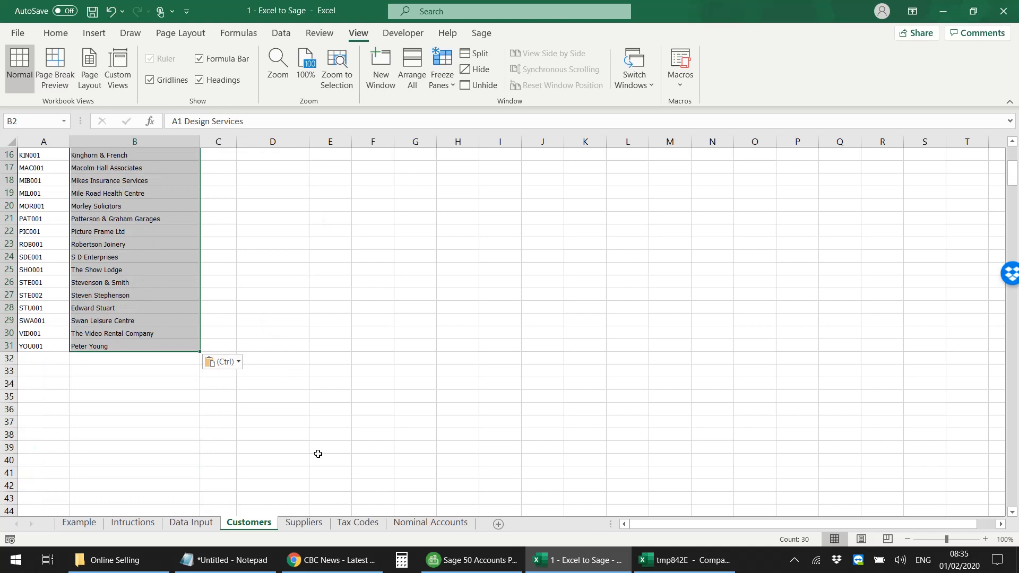
click(303, 522)
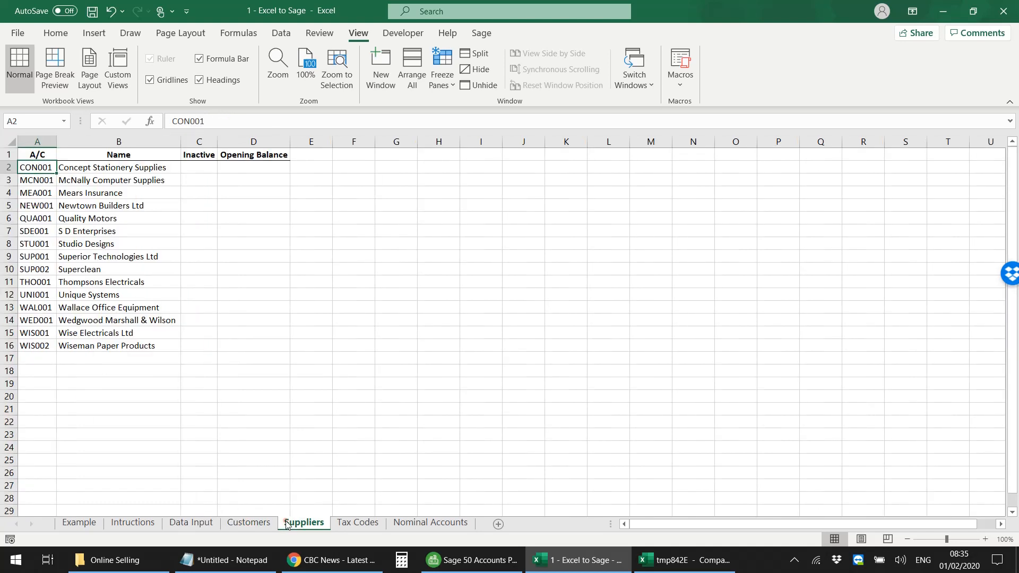
click(429, 521)
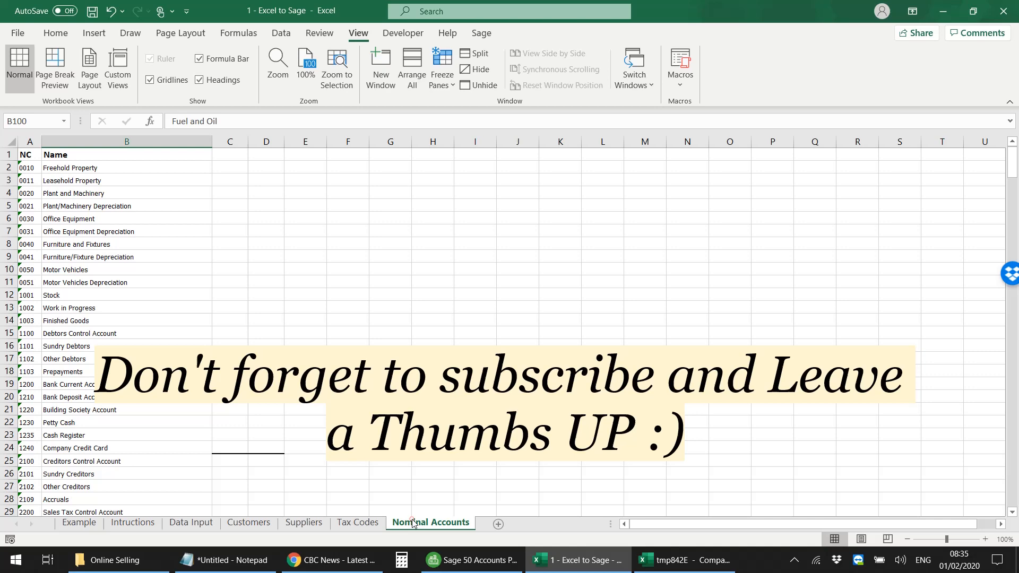
Step: Look over the Instructions and filled Customers sheets, ending on the Data Input transactions sheet
click(132, 522)
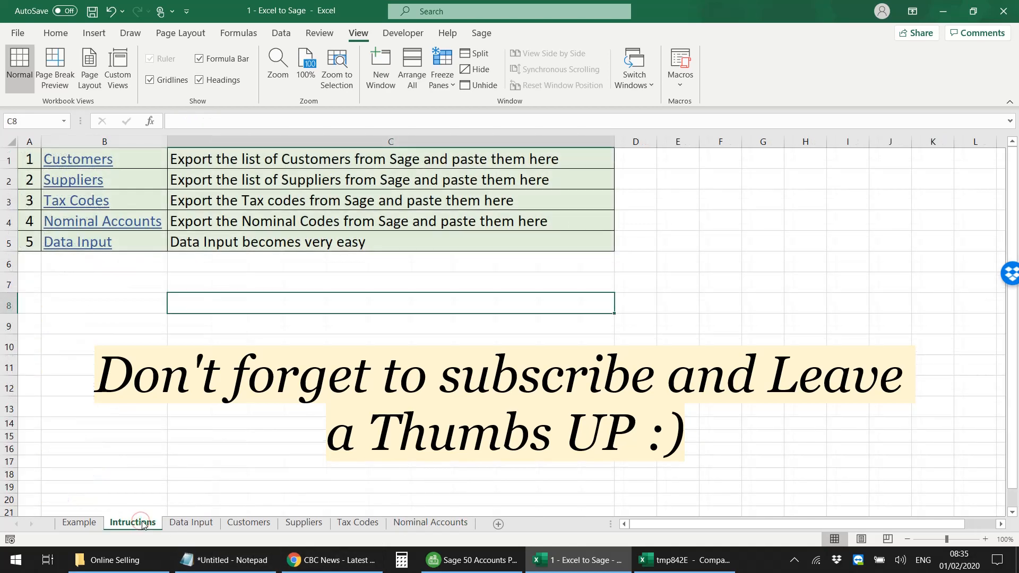
click(248, 522)
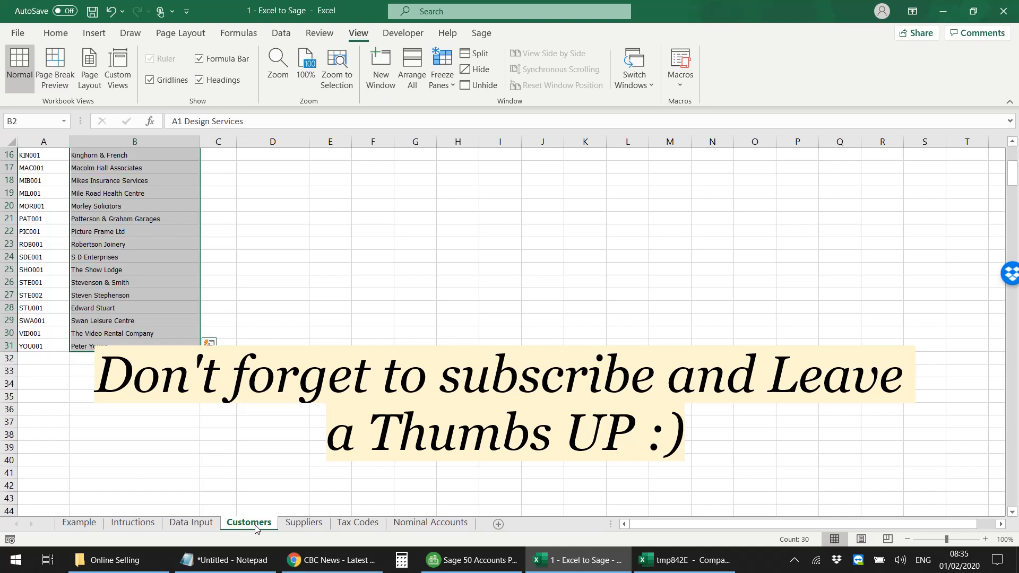
click(191, 522)
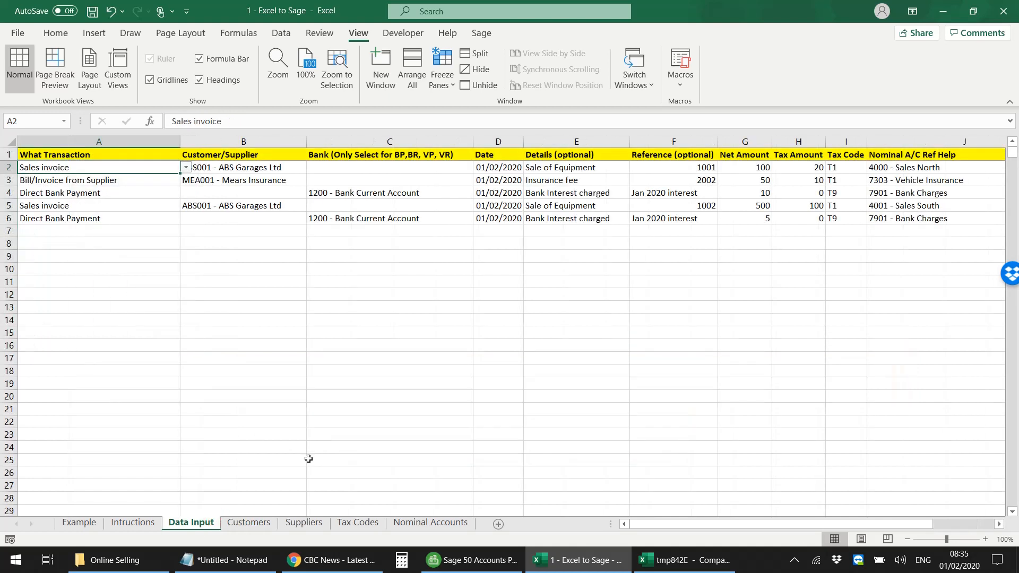